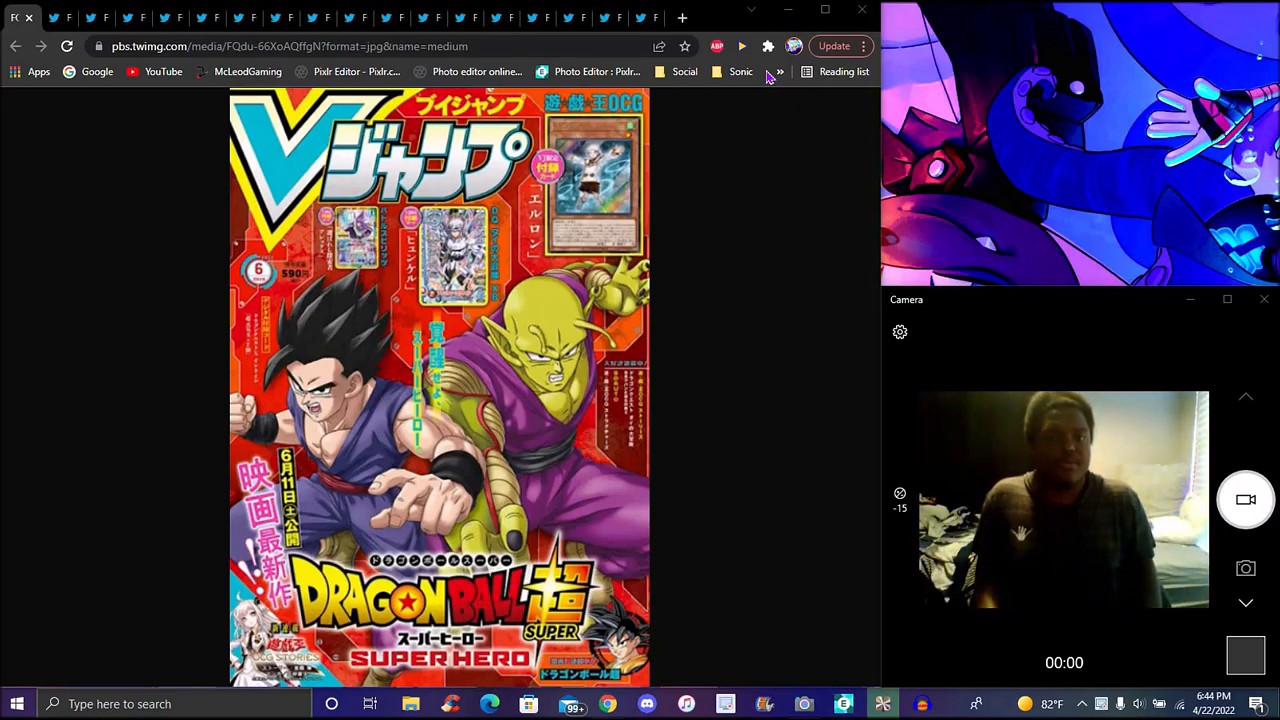
mouse_move(768, 84)
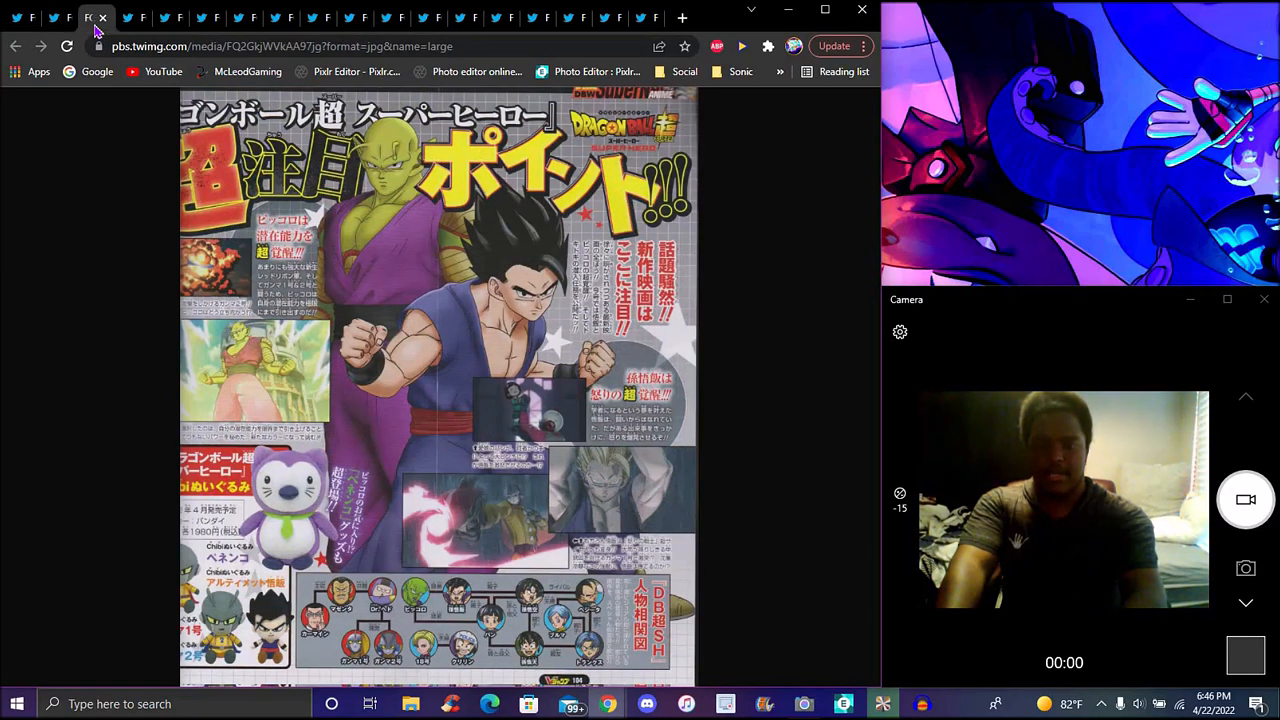
mouse_move(130, 244)
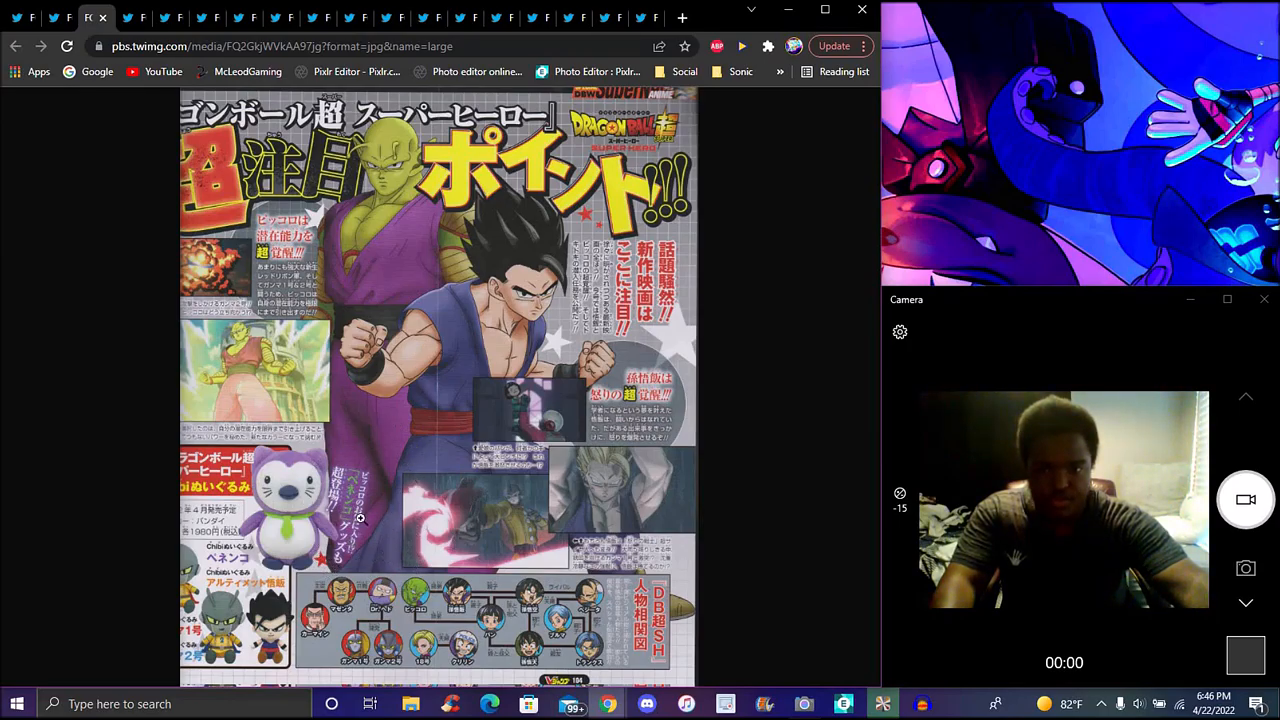
mouse_move(696, 348)
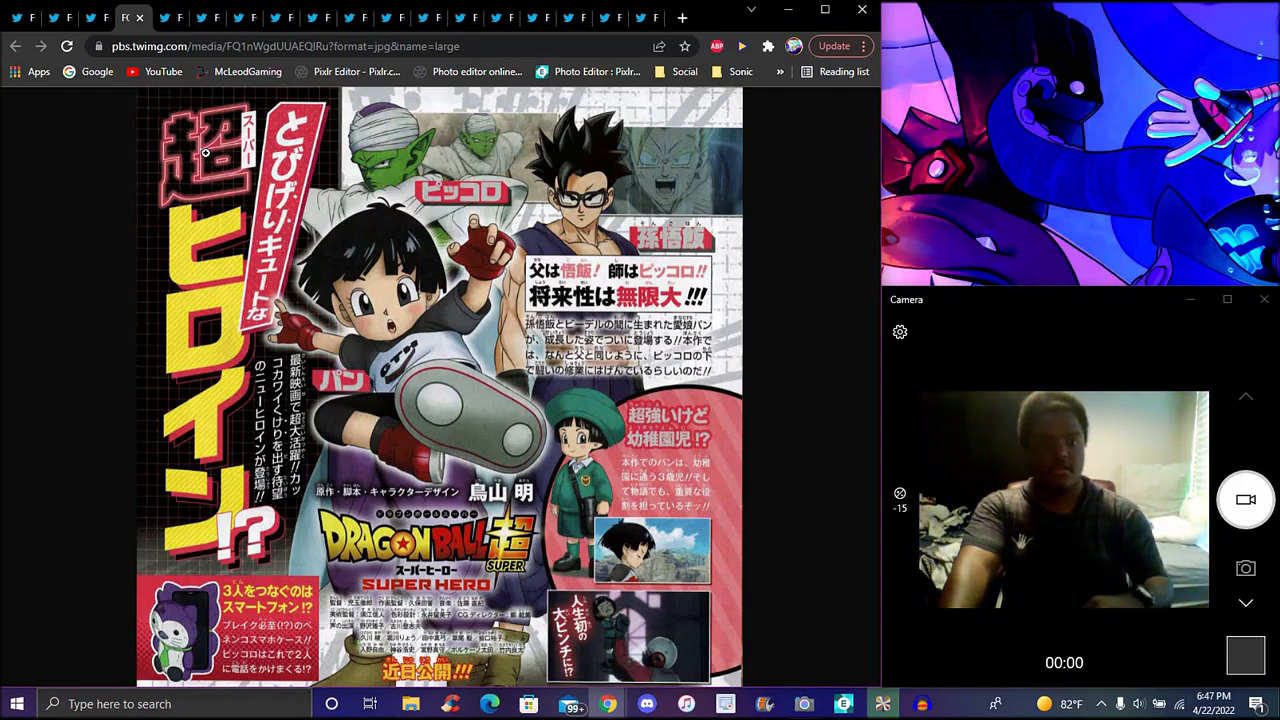
- View the Gamma 2 scan, then the Goten, Trunks, Piccolo and Krillin keychain photo
left_click(164, 18)
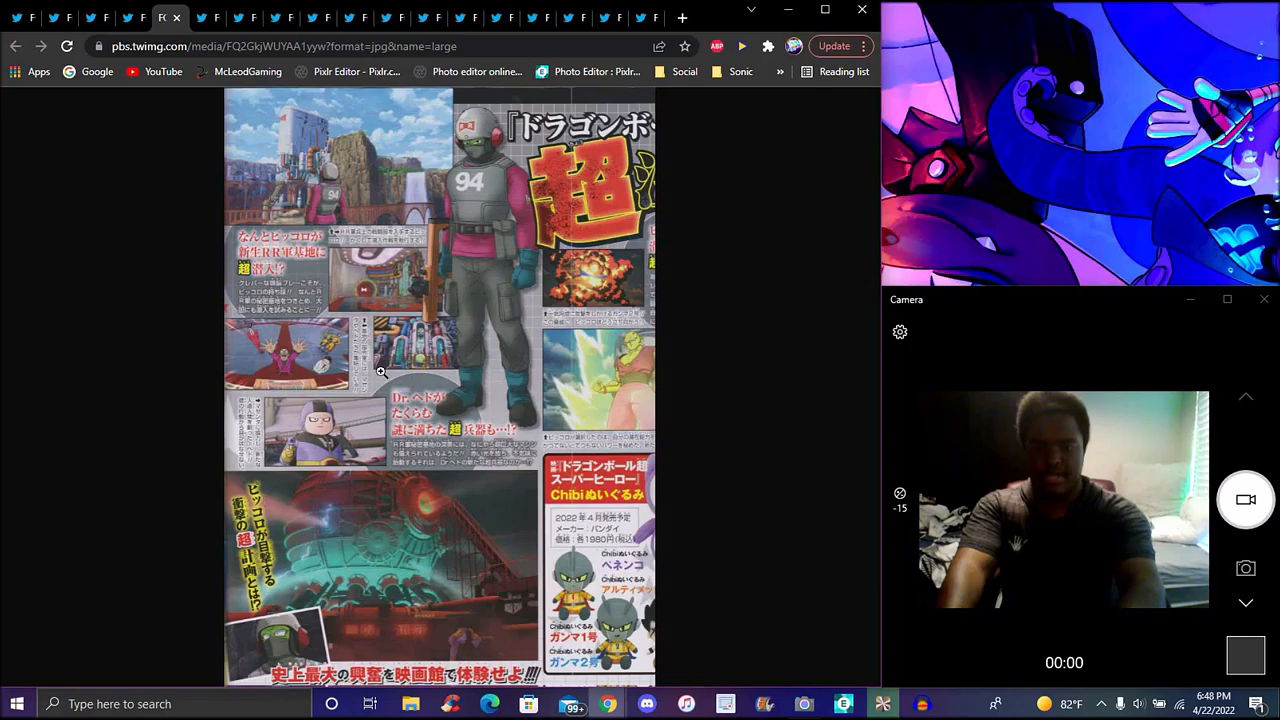
mouse_move(392, 236)
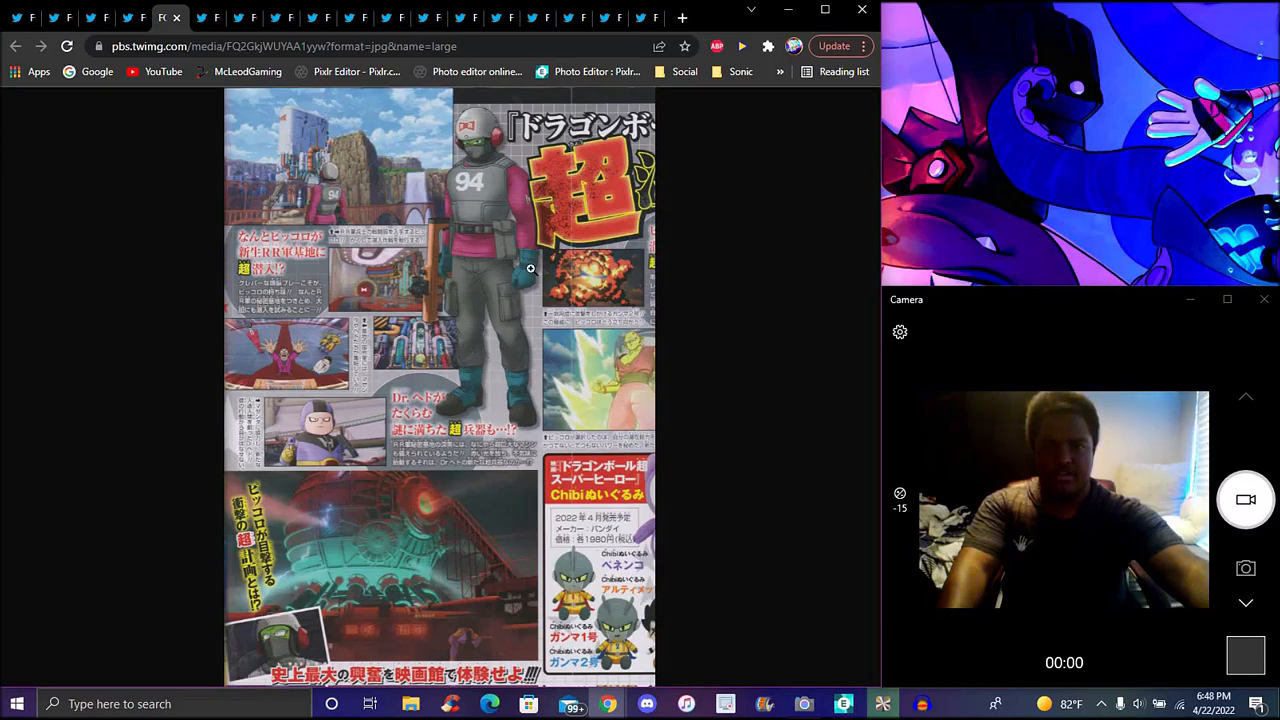
mouse_move(660, 364)
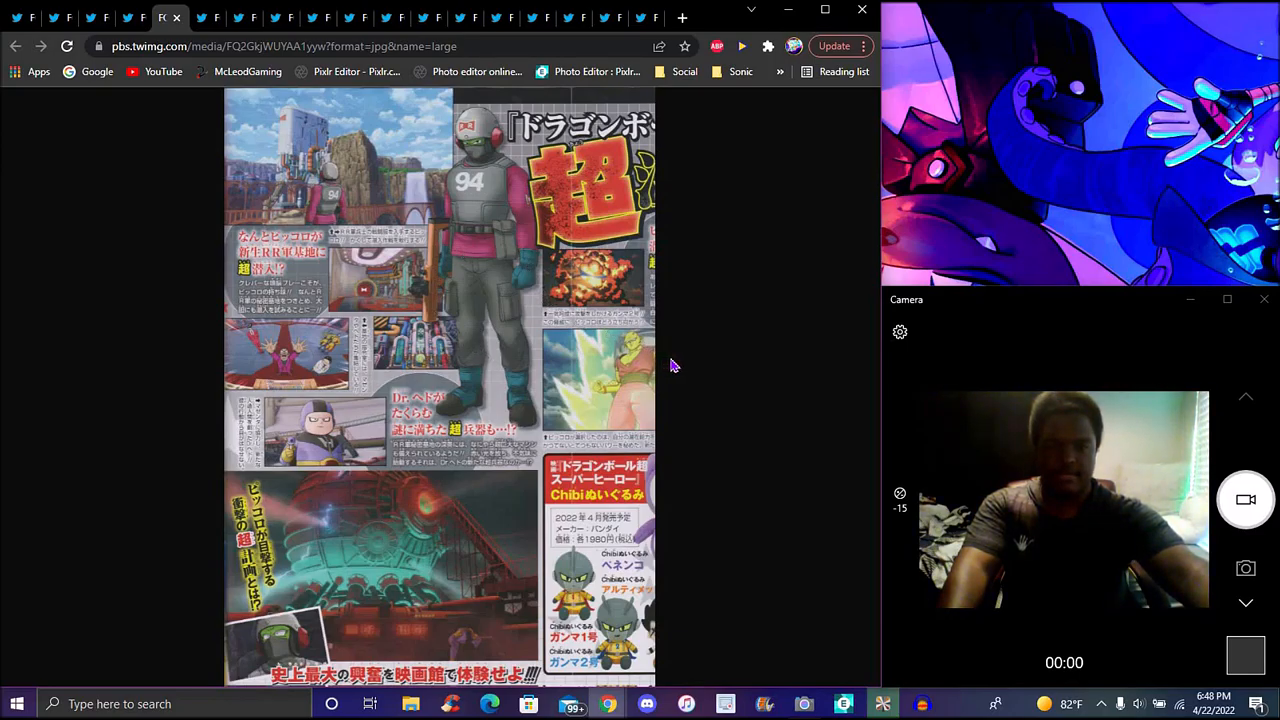
mouse_move(700, 376)
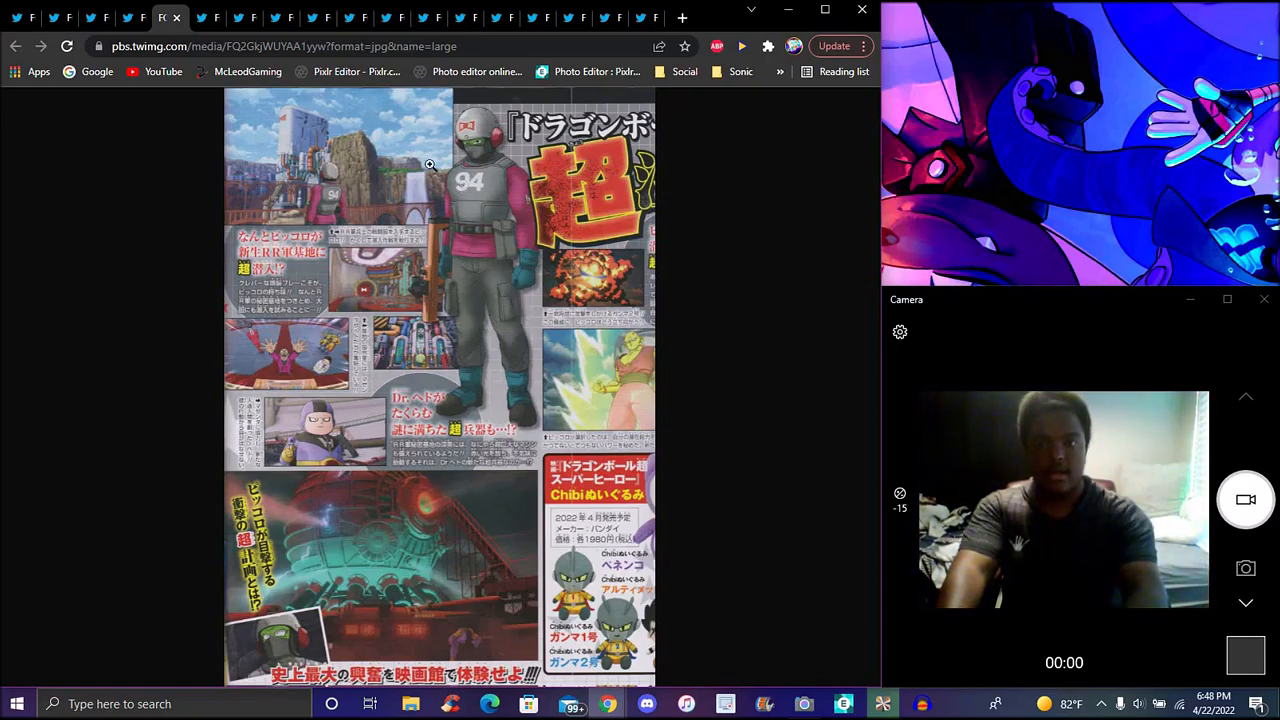
left_click(208, 18)
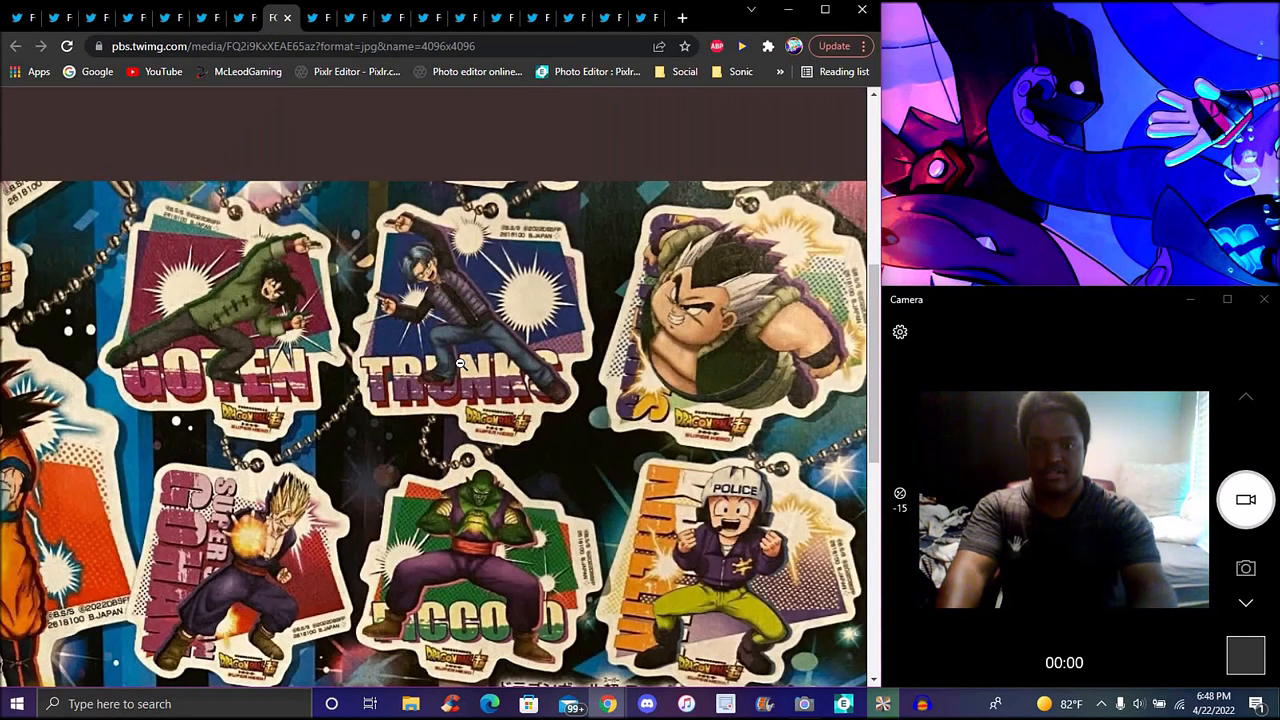
- Move on to the Super Dragon Ball Heroes scan with Super Saiyan 3 and Super Android 13
scroll("down", 3)
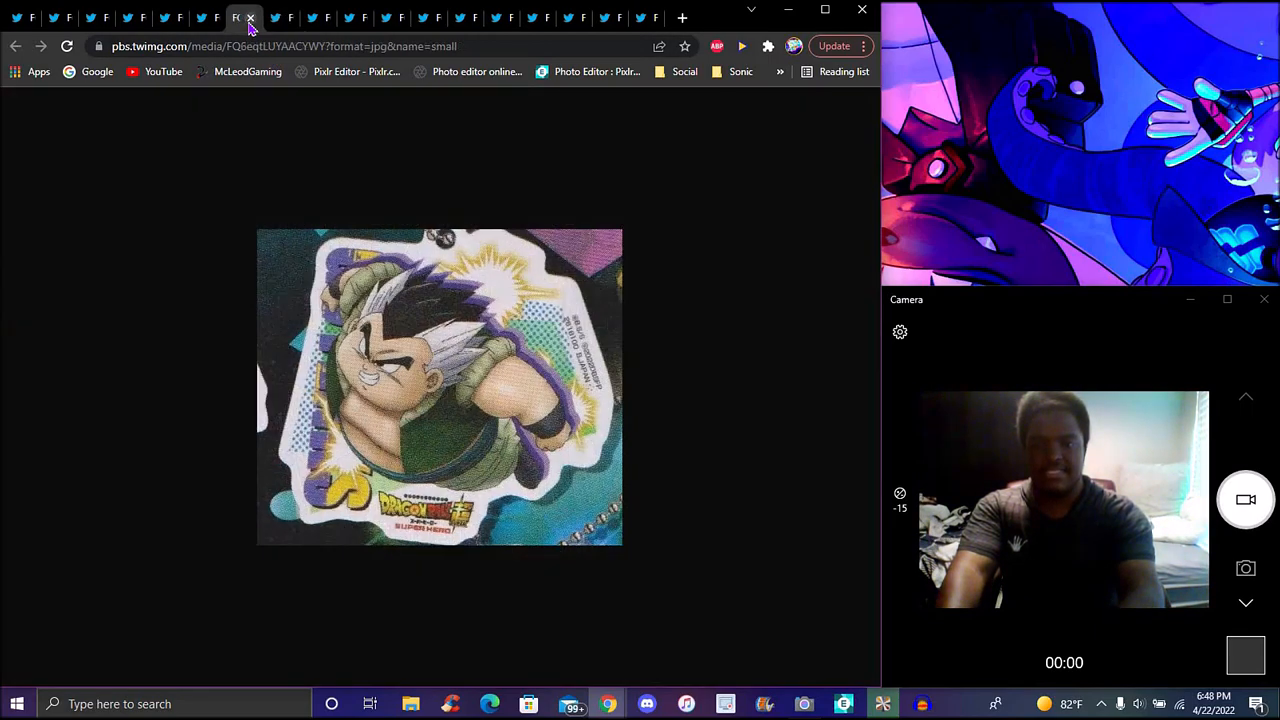
left_click(318, 18)
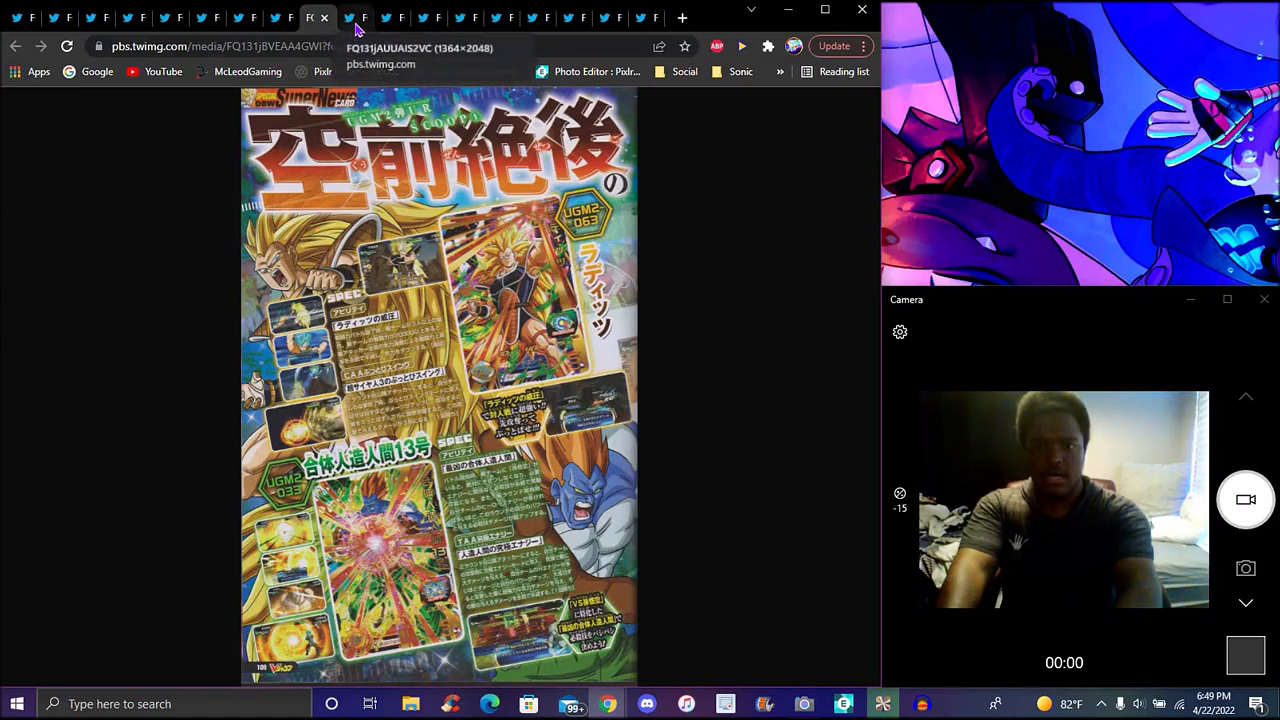
- Switch to the Heroes scan featuring the hooded dark-robed warrior
left_click(350, 18)
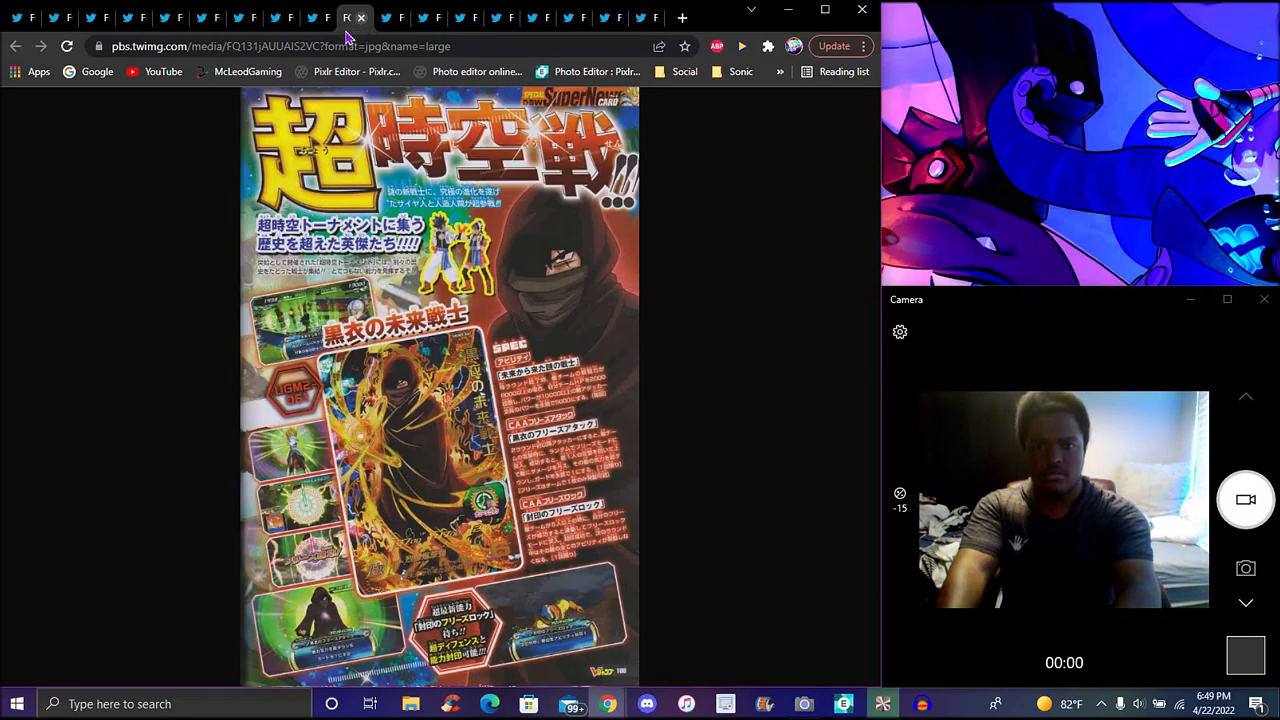
mouse_move(590, 260)
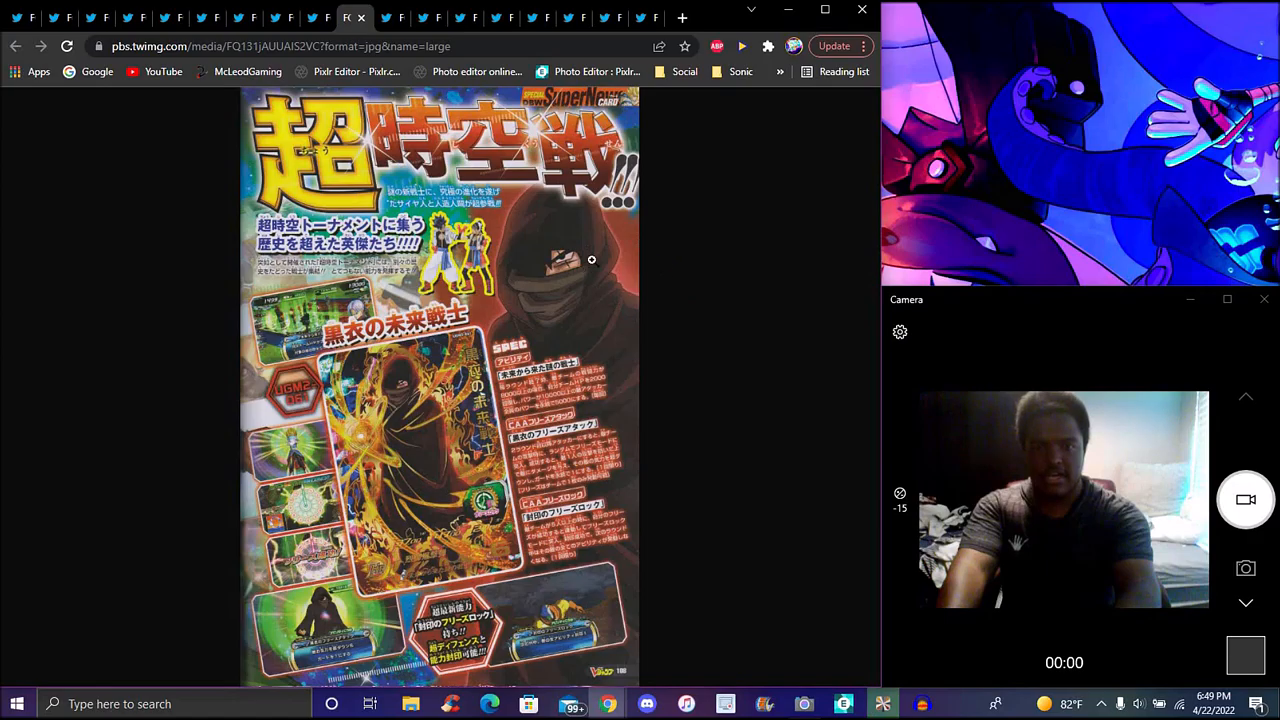
mouse_move(688, 276)
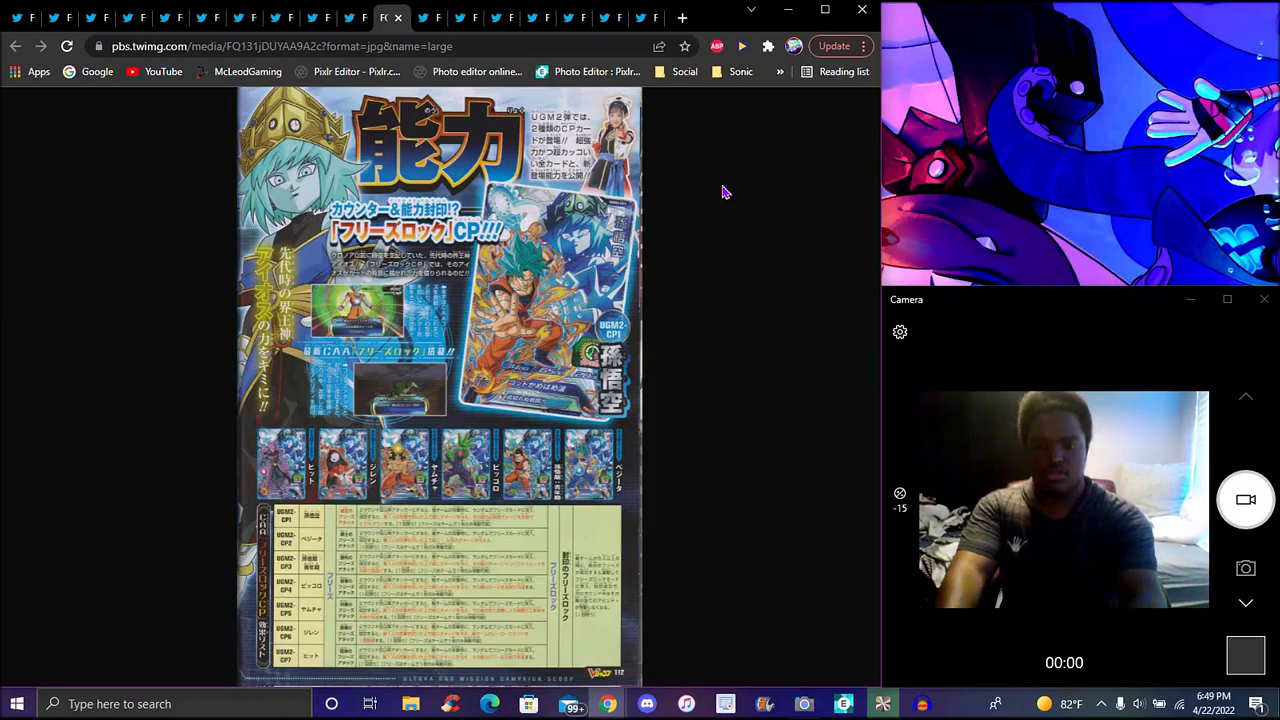
mouse_move(296, 194)
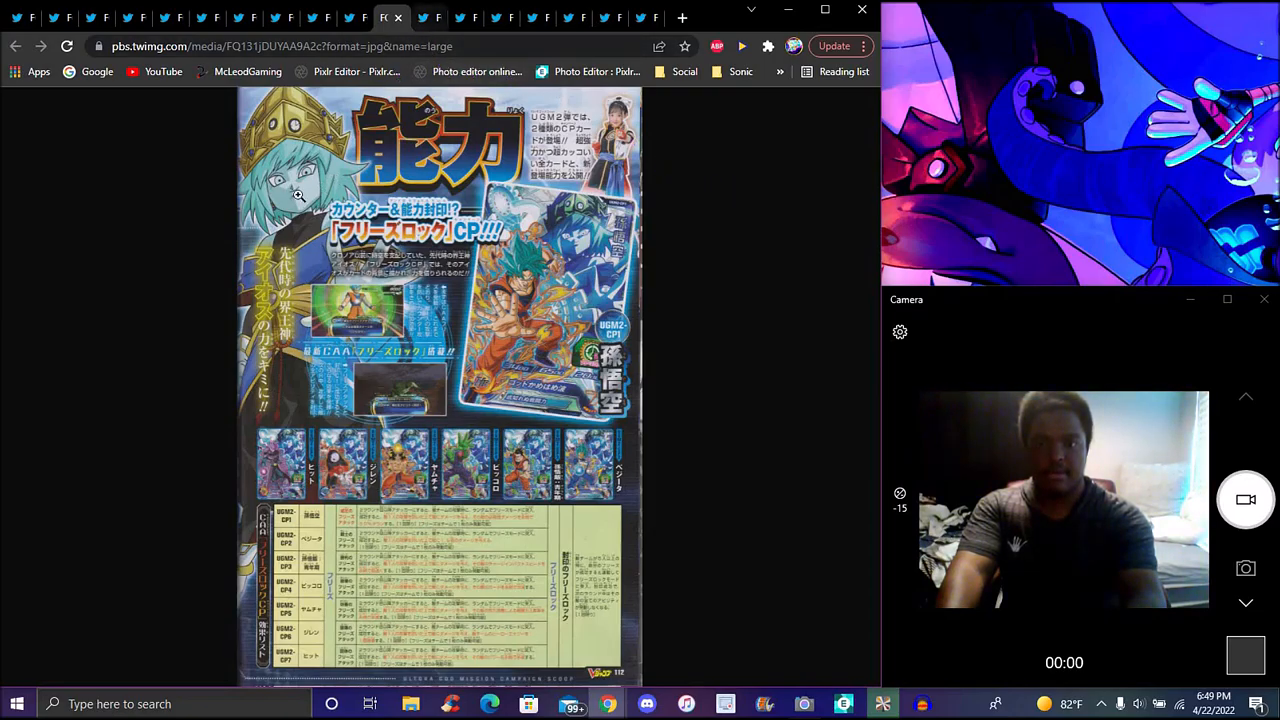
mouse_move(740, 220)
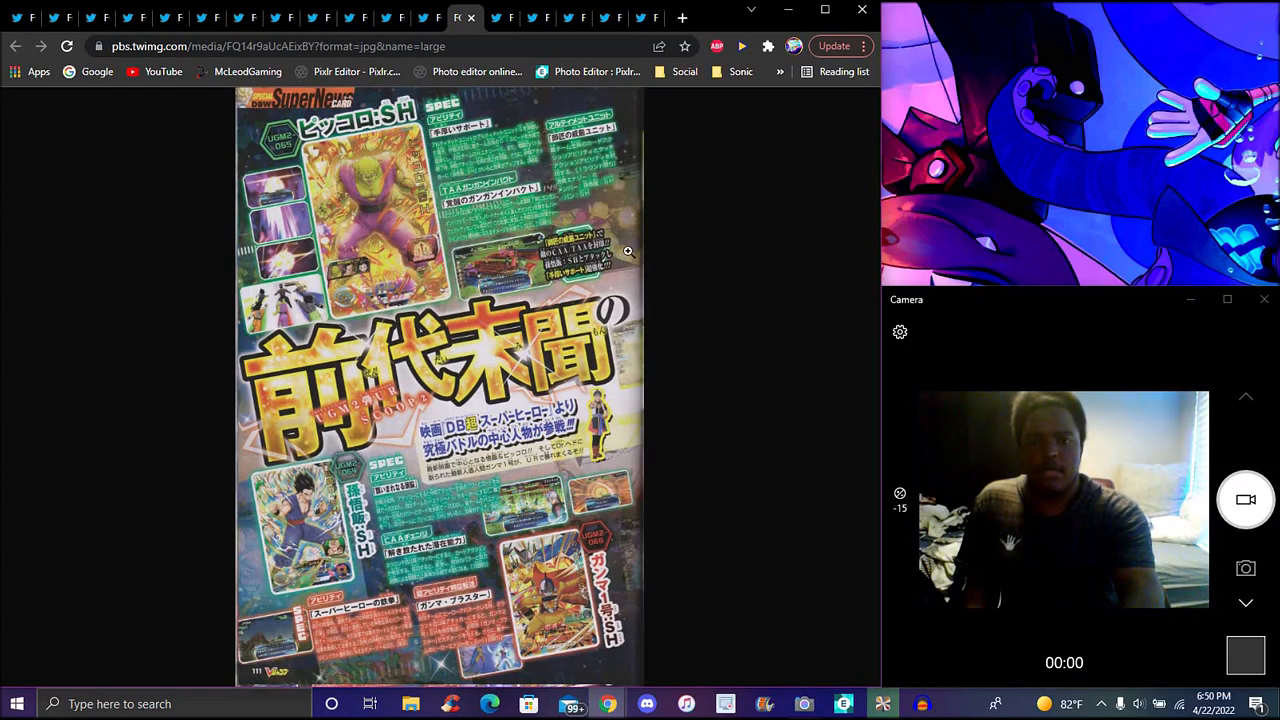
mouse_move(712, 224)
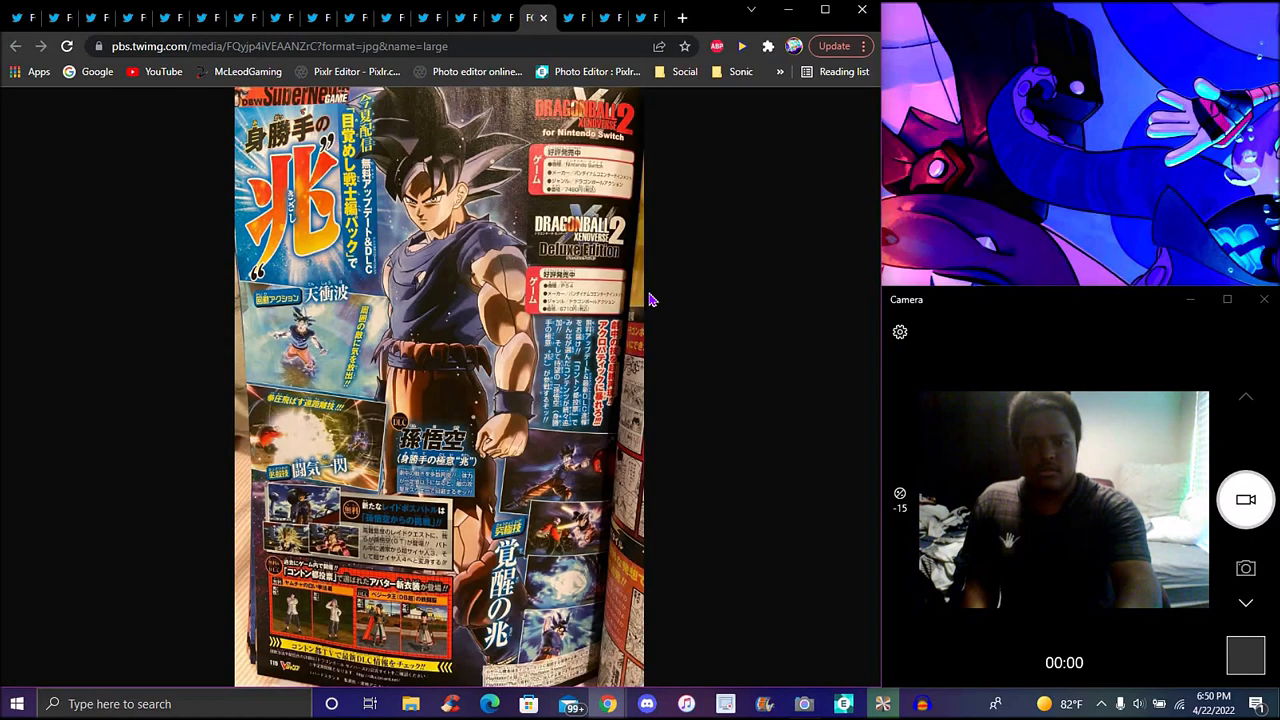
mouse_move(732, 256)
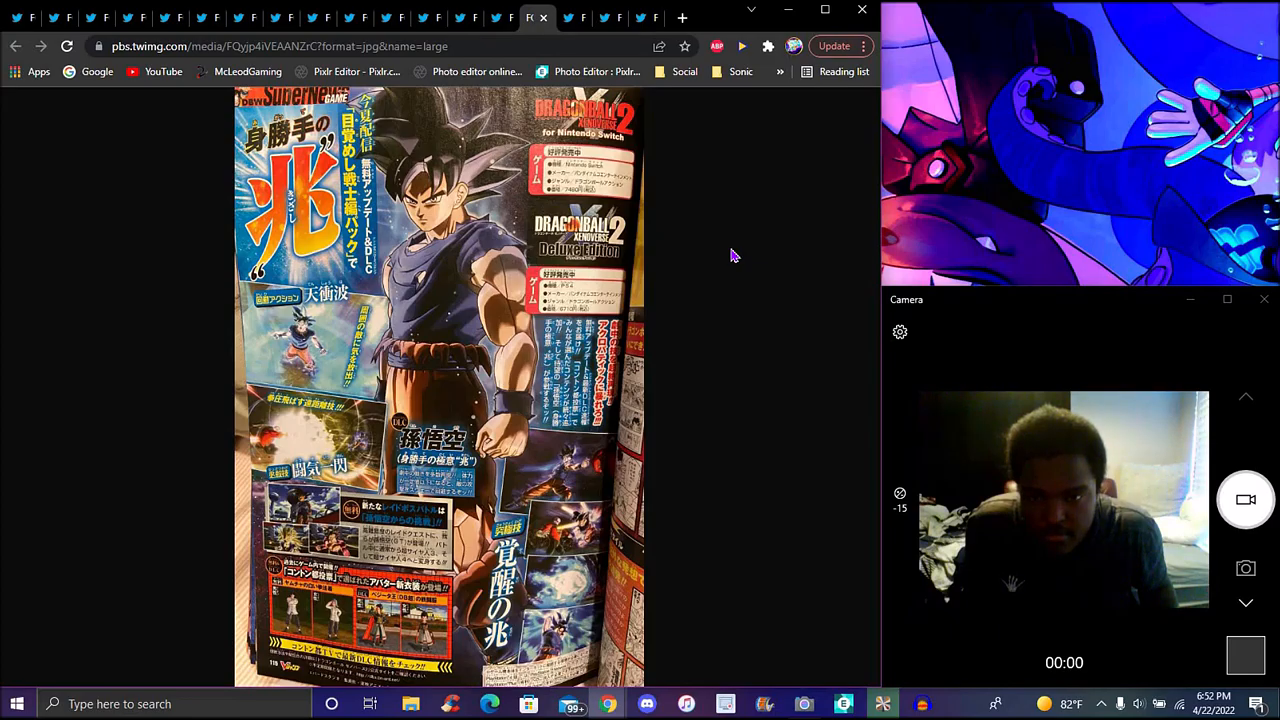
mouse_move(324, 362)
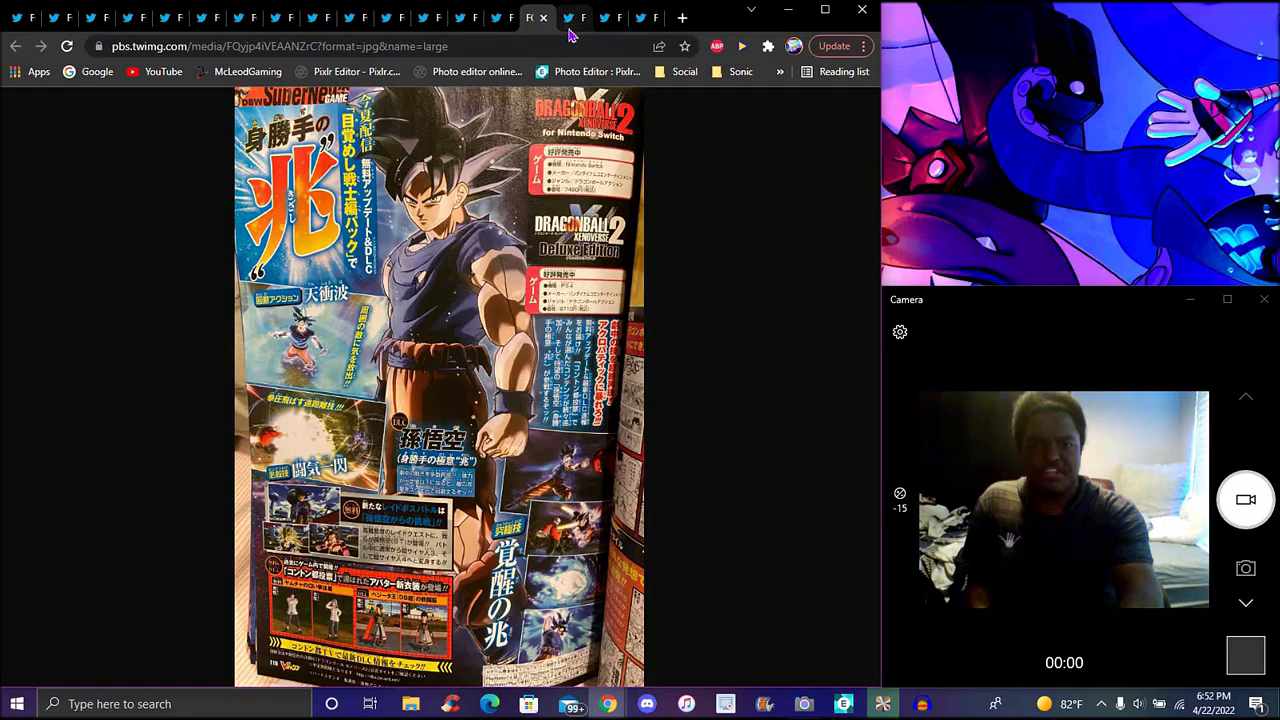
- Switch to the Dokkan Battle spread with Goku, Piccolo and young Gohan
left_click(574, 18)
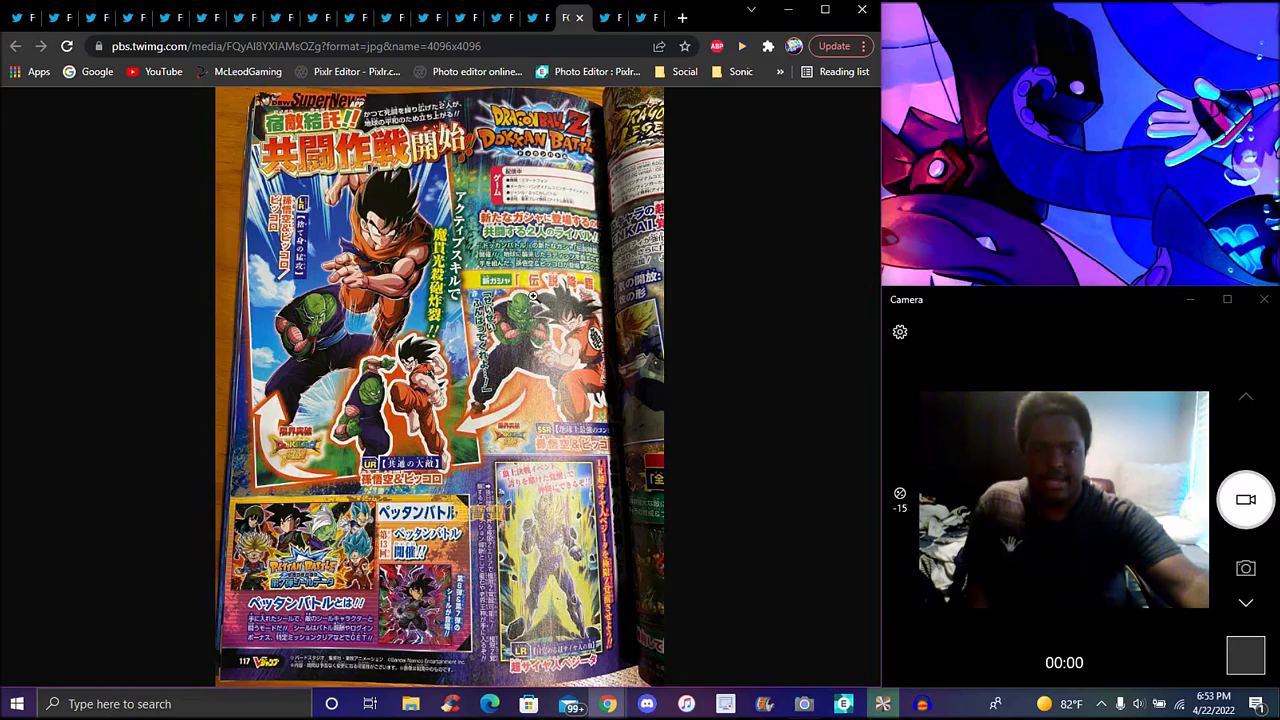
mouse_move(532, 486)
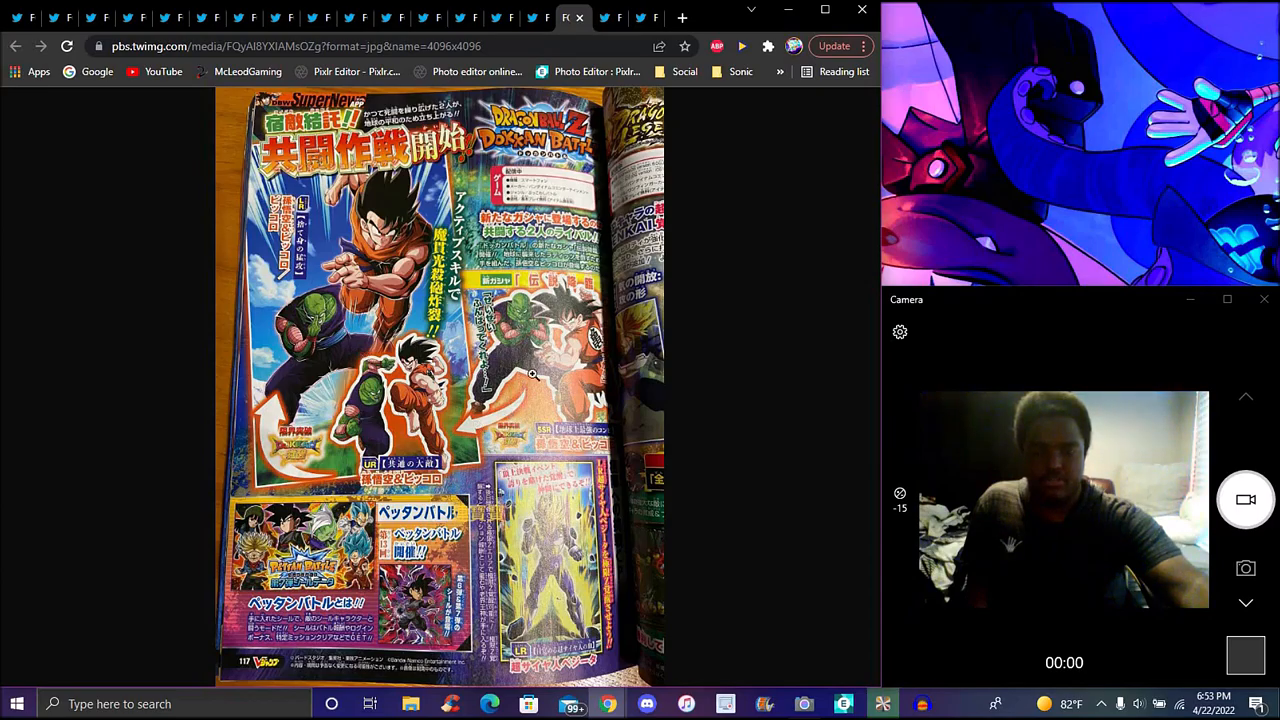
mouse_move(740, 356)
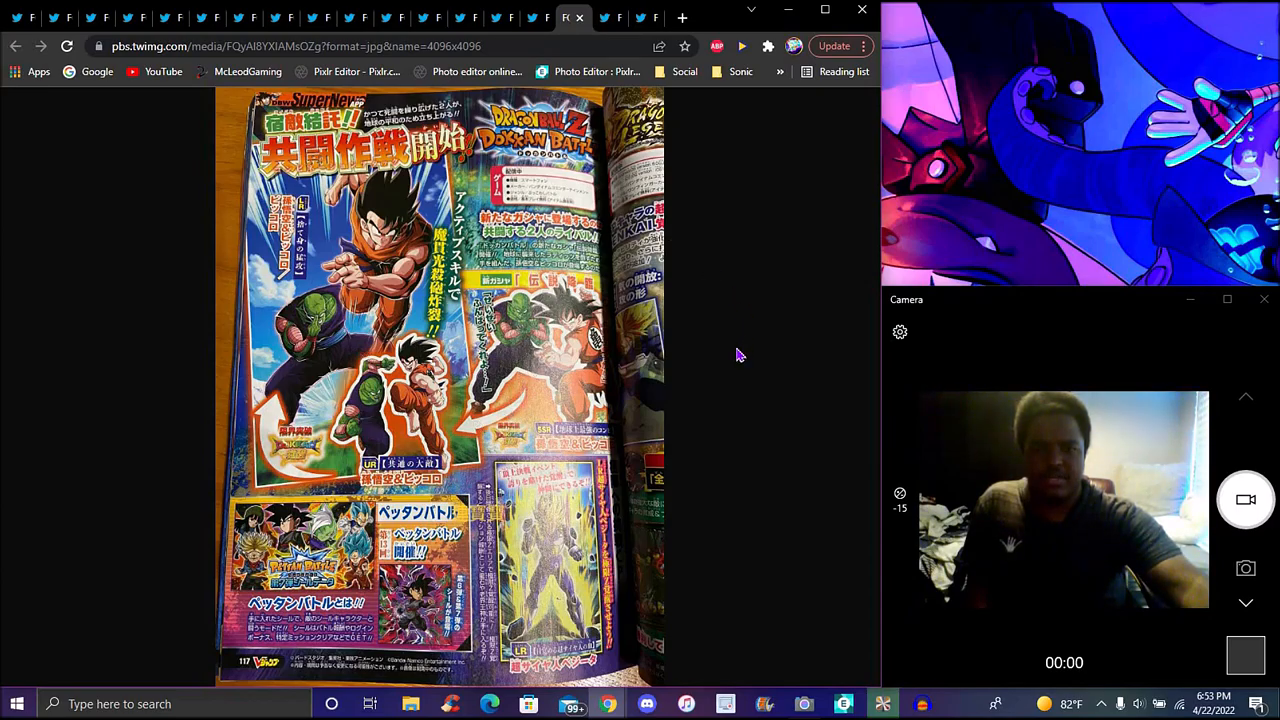
mouse_move(700, 332)
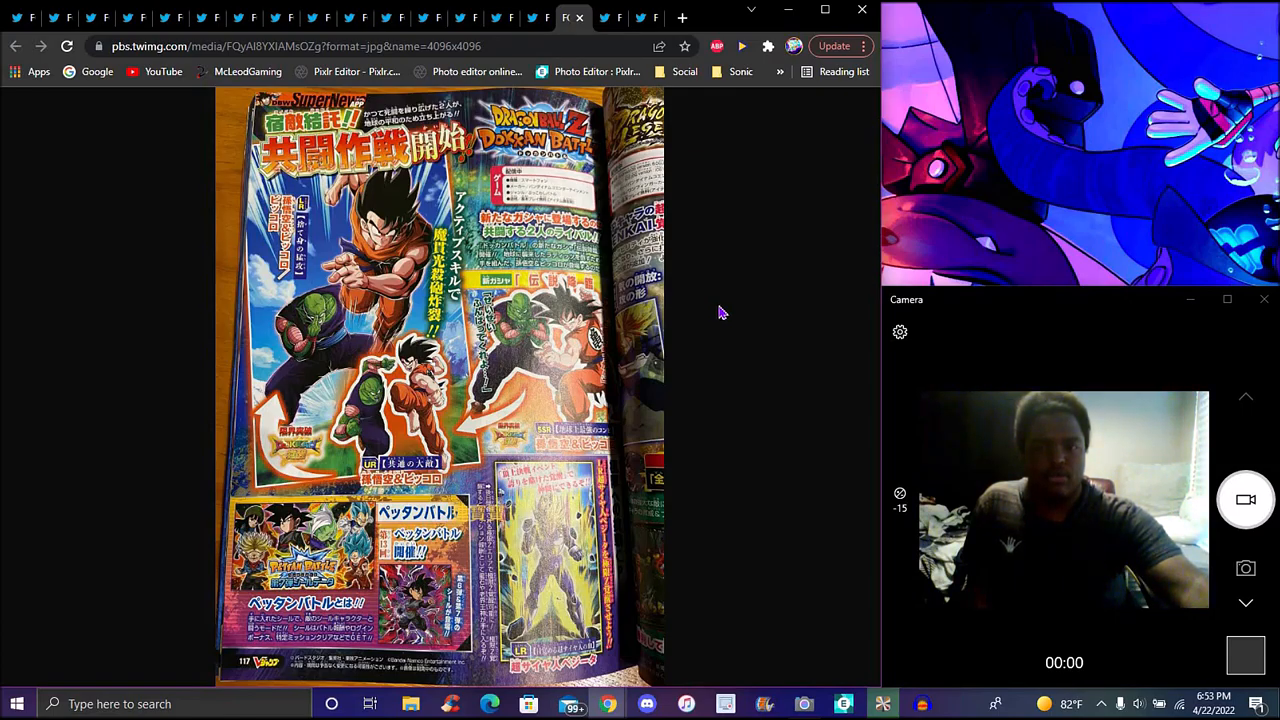
mouse_move(762, 384)
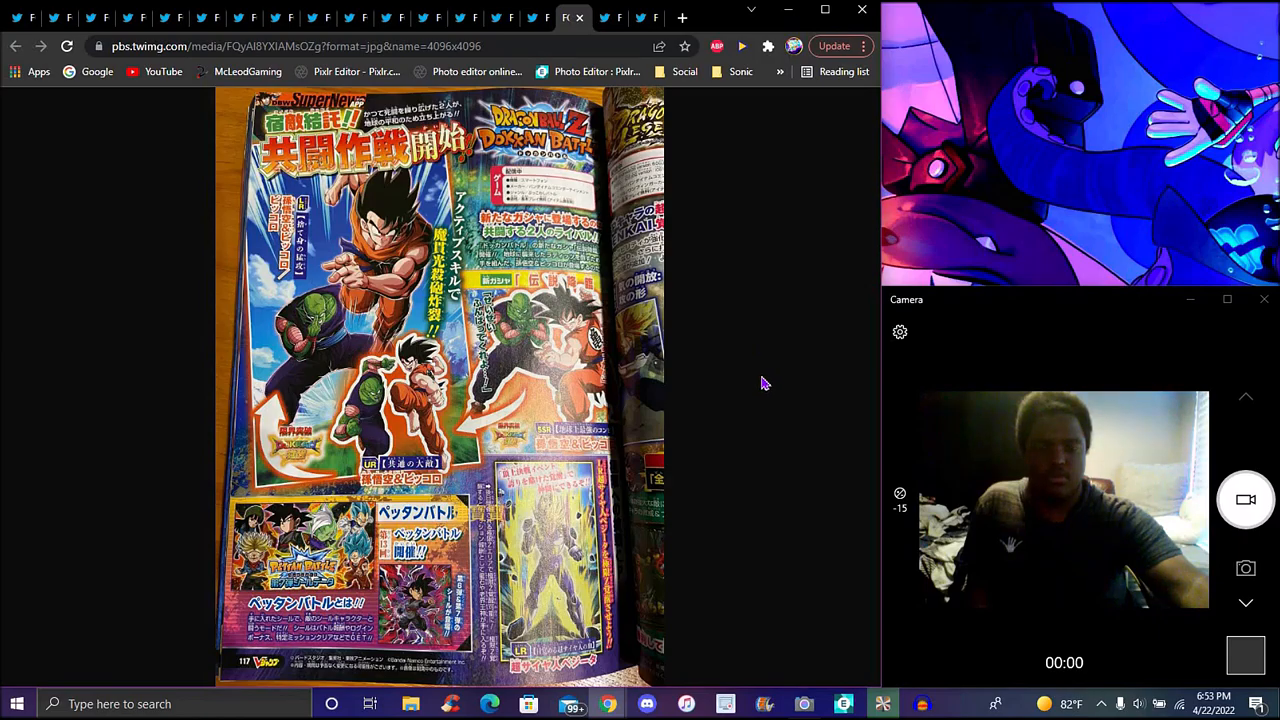
mouse_move(744, 336)
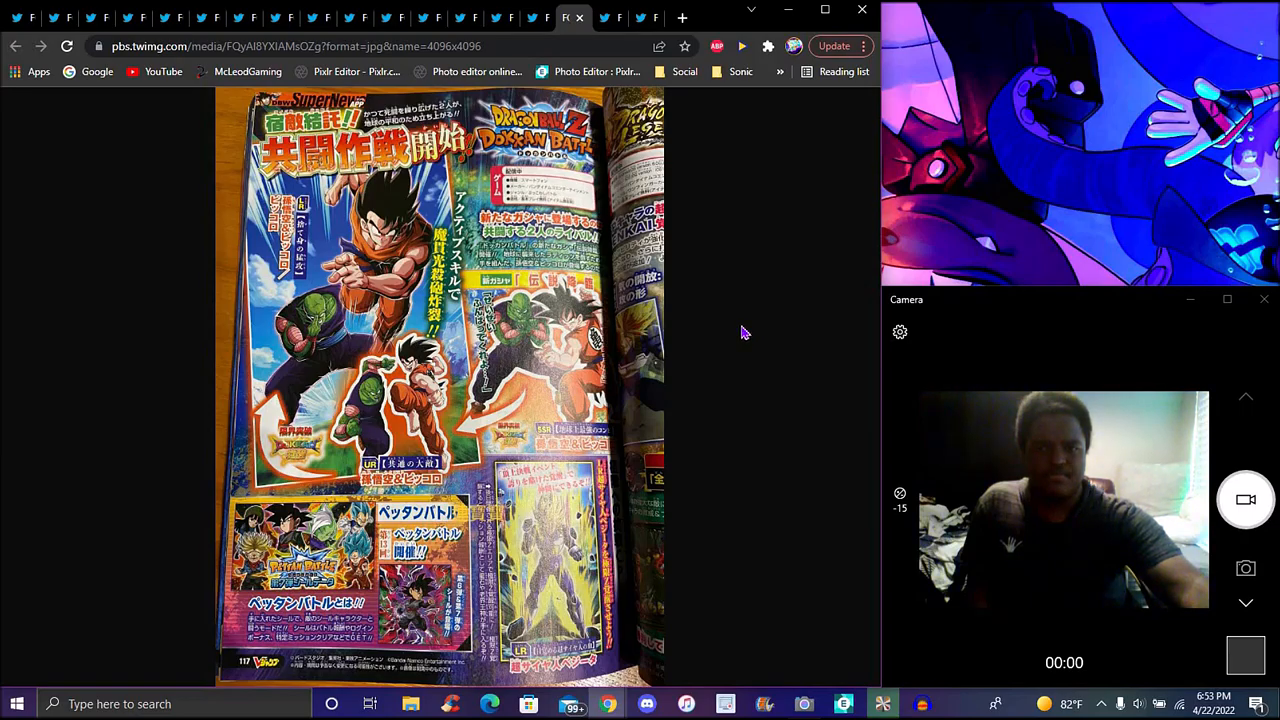
mouse_move(716, 246)
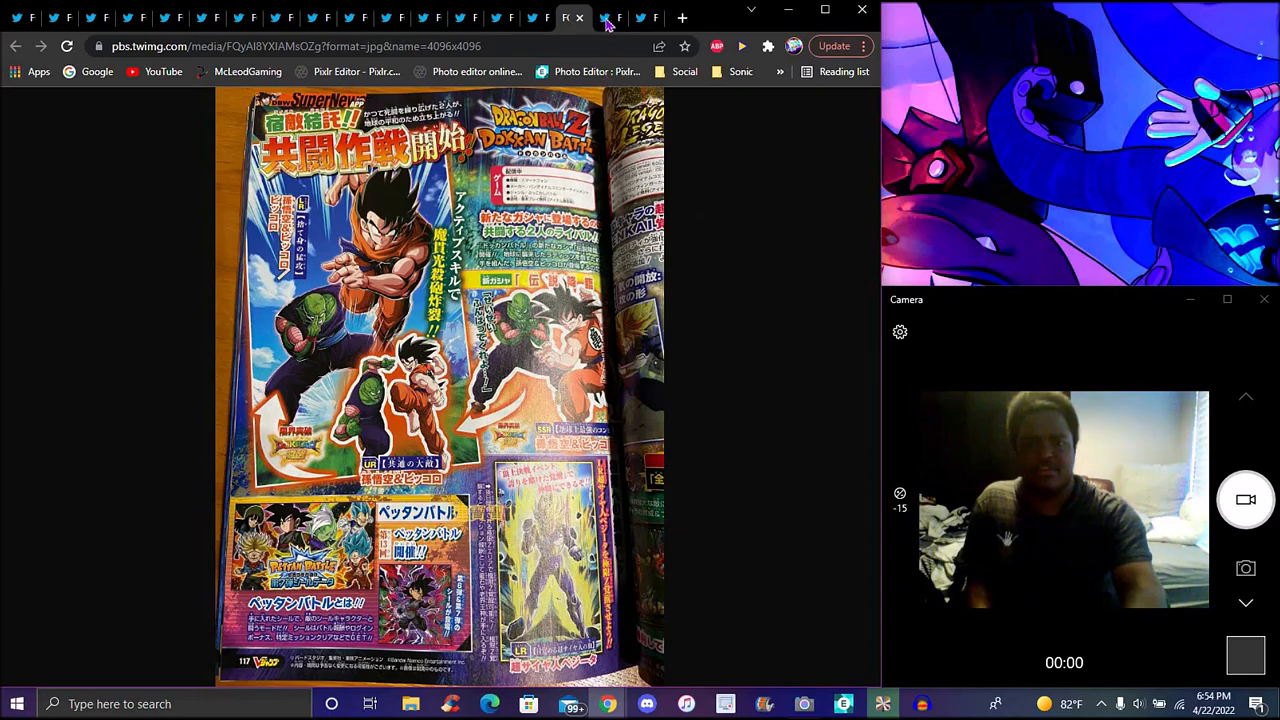
- Switch to the golden-haired Super Saiyan scan with Zenkai awakening details
left_click(610, 18)
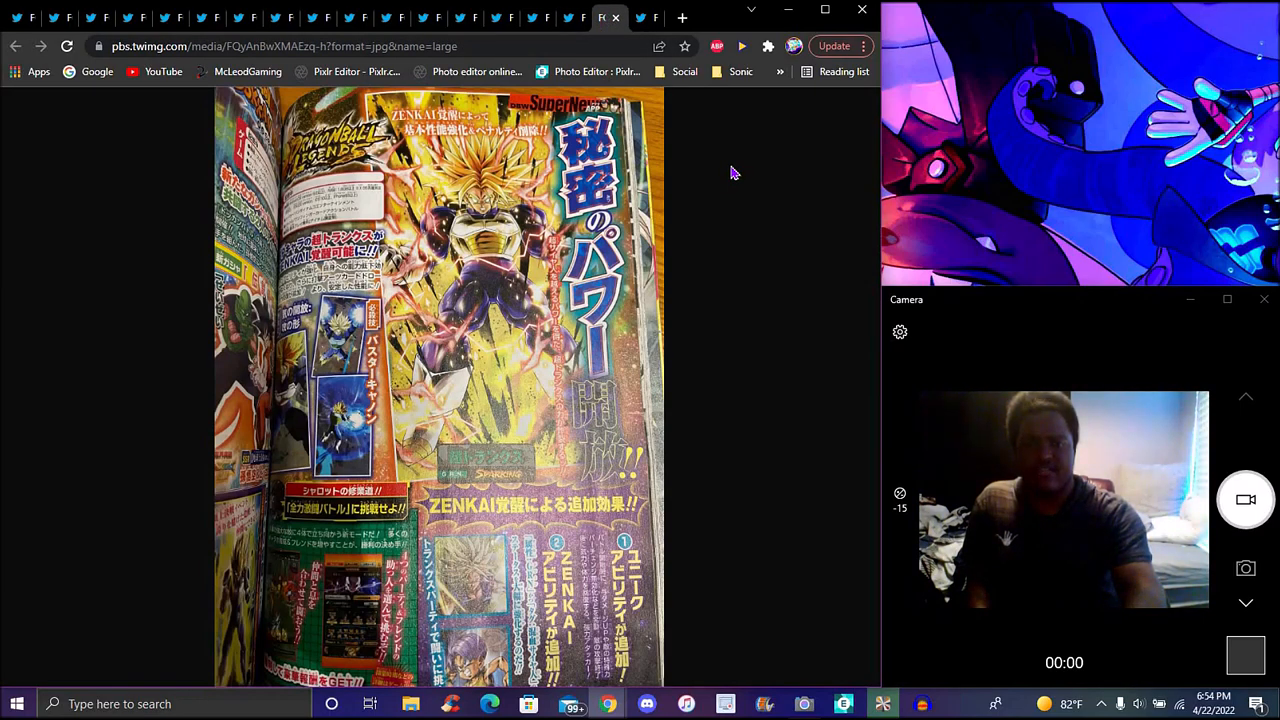
mouse_move(698, 106)
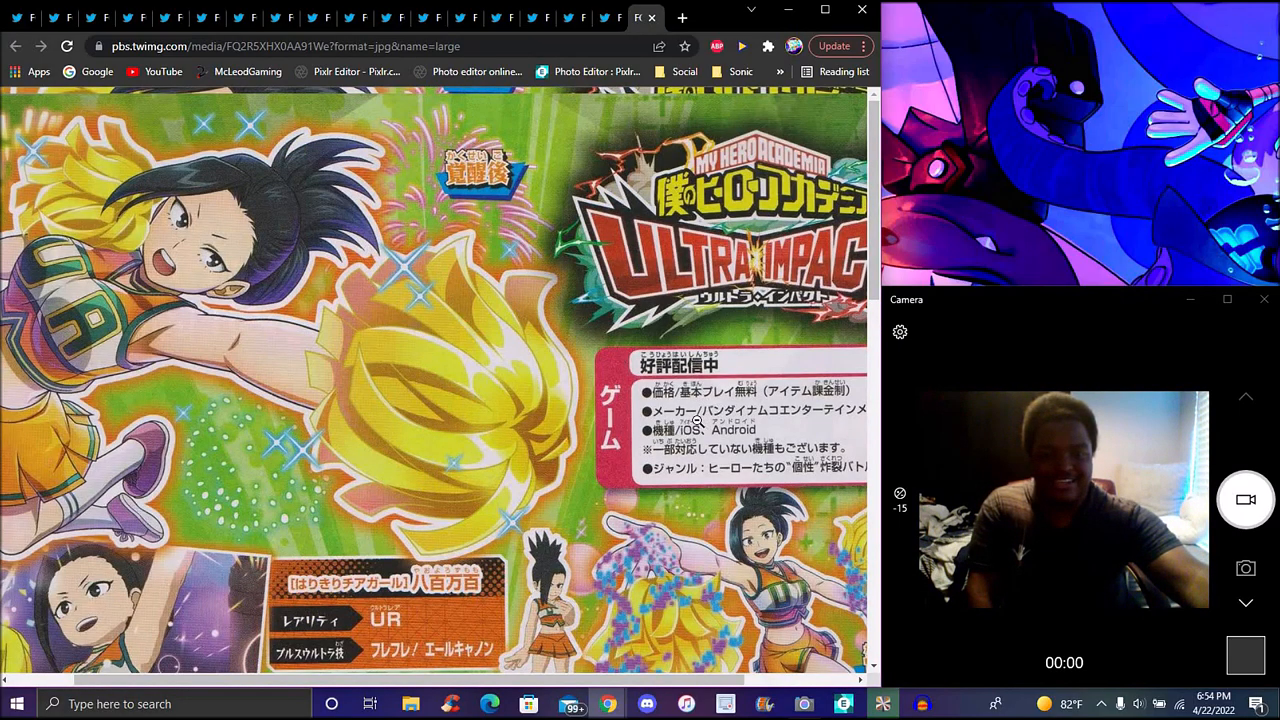
- Scroll down through the cheerleader heroines scan to its event dates, then back up slightly
scroll("down", 3)
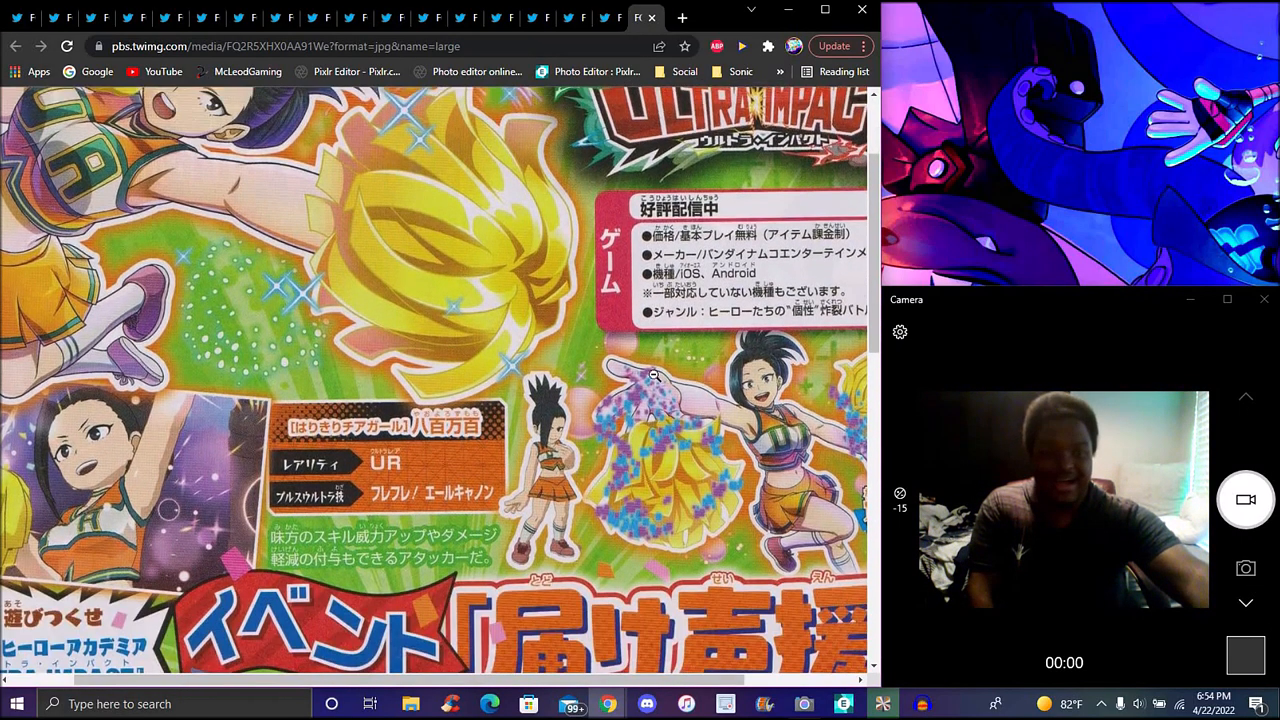
scroll("down", 3)
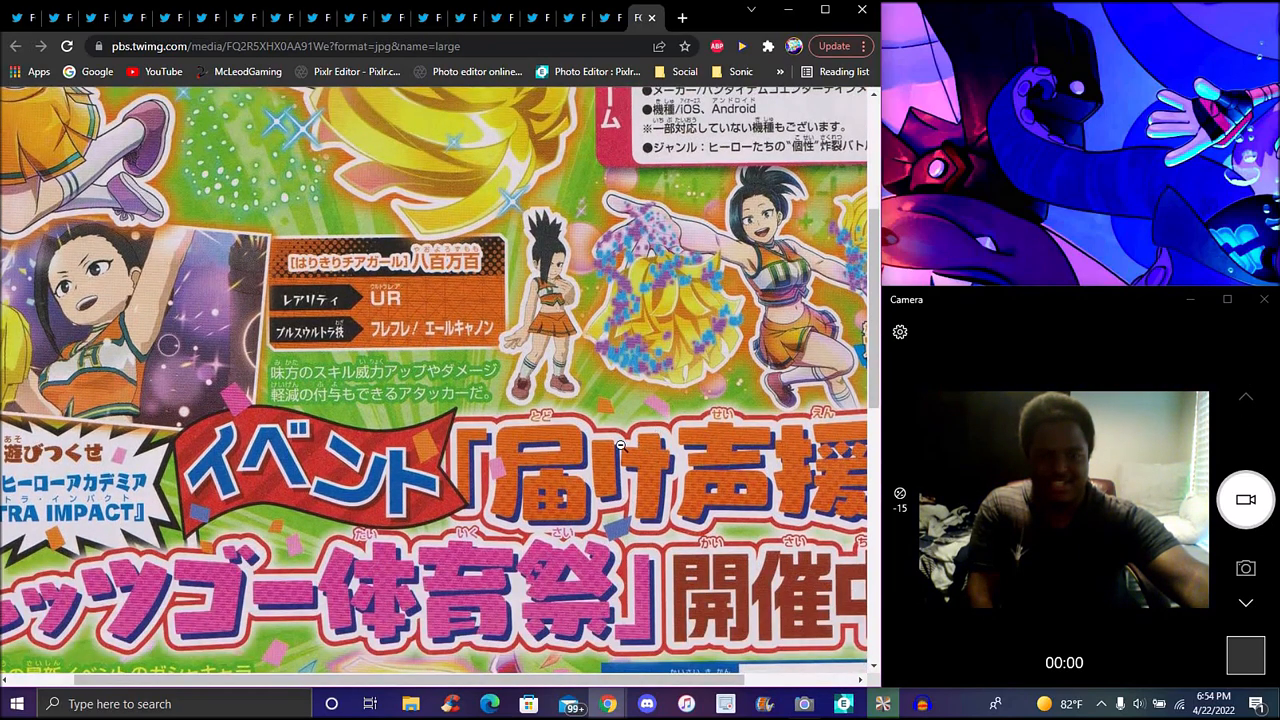
scroll("down", 3)
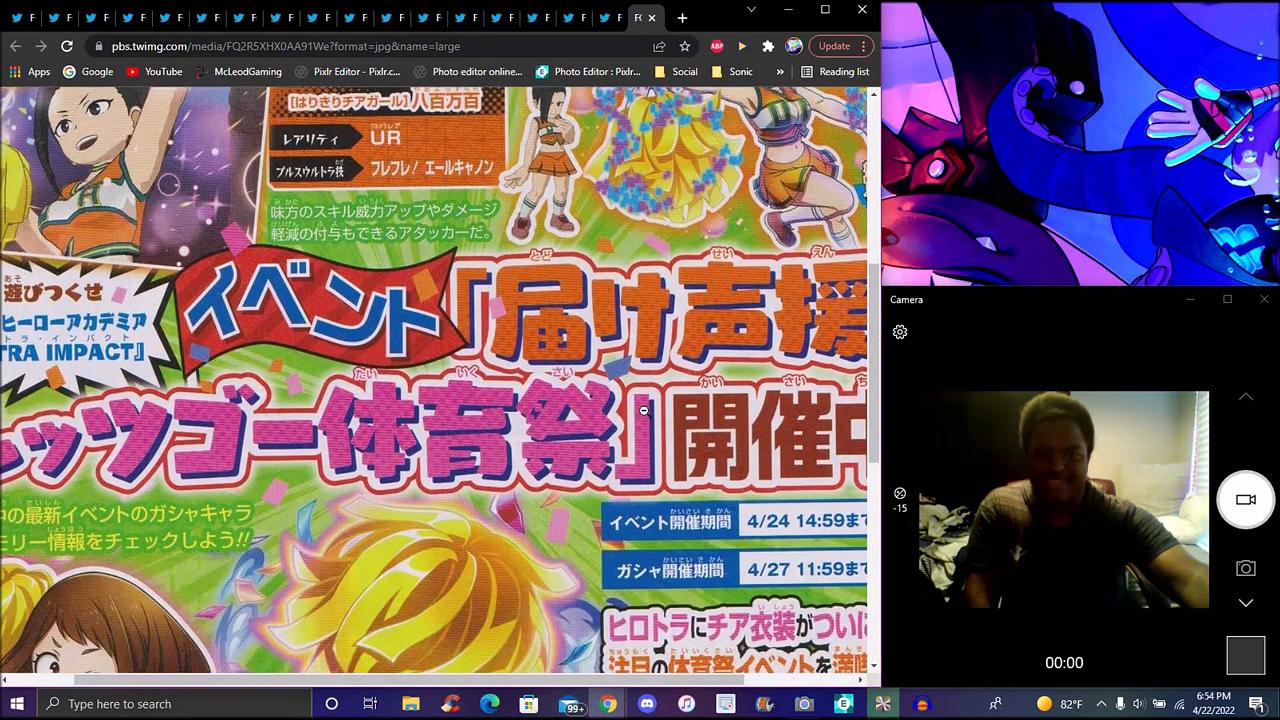
scroll("down", 3)
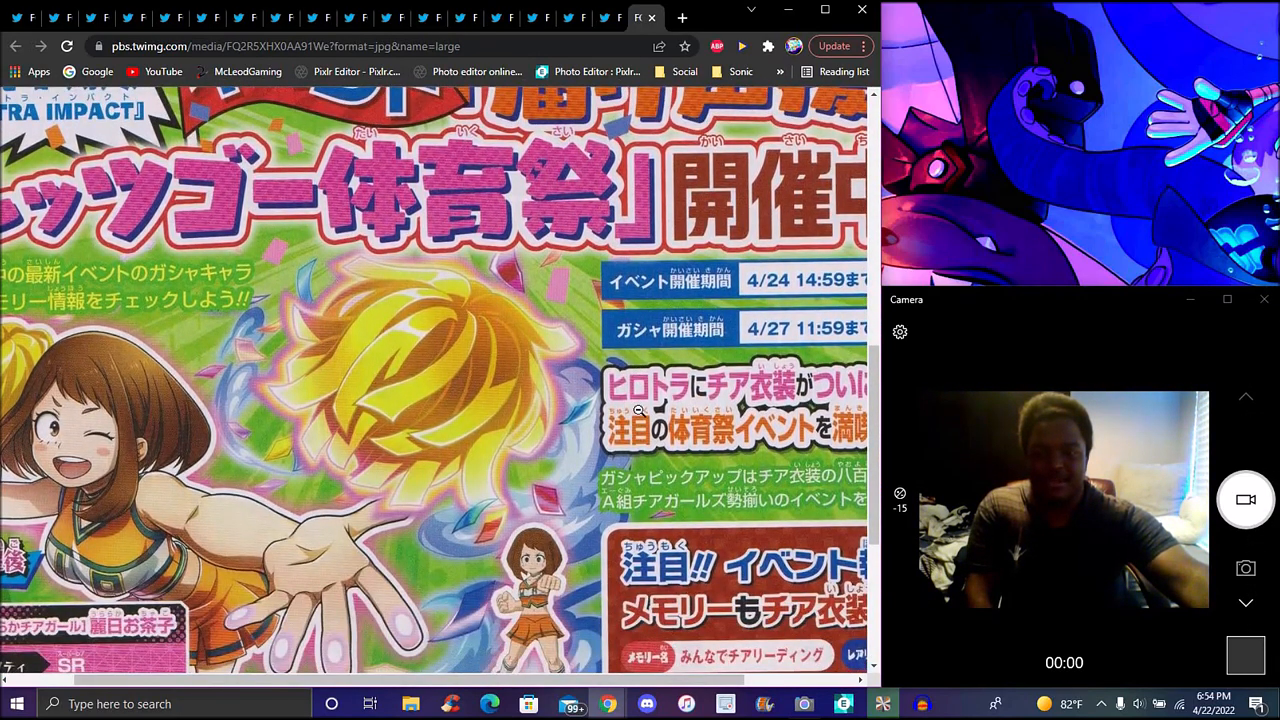
scroll("down", 3)
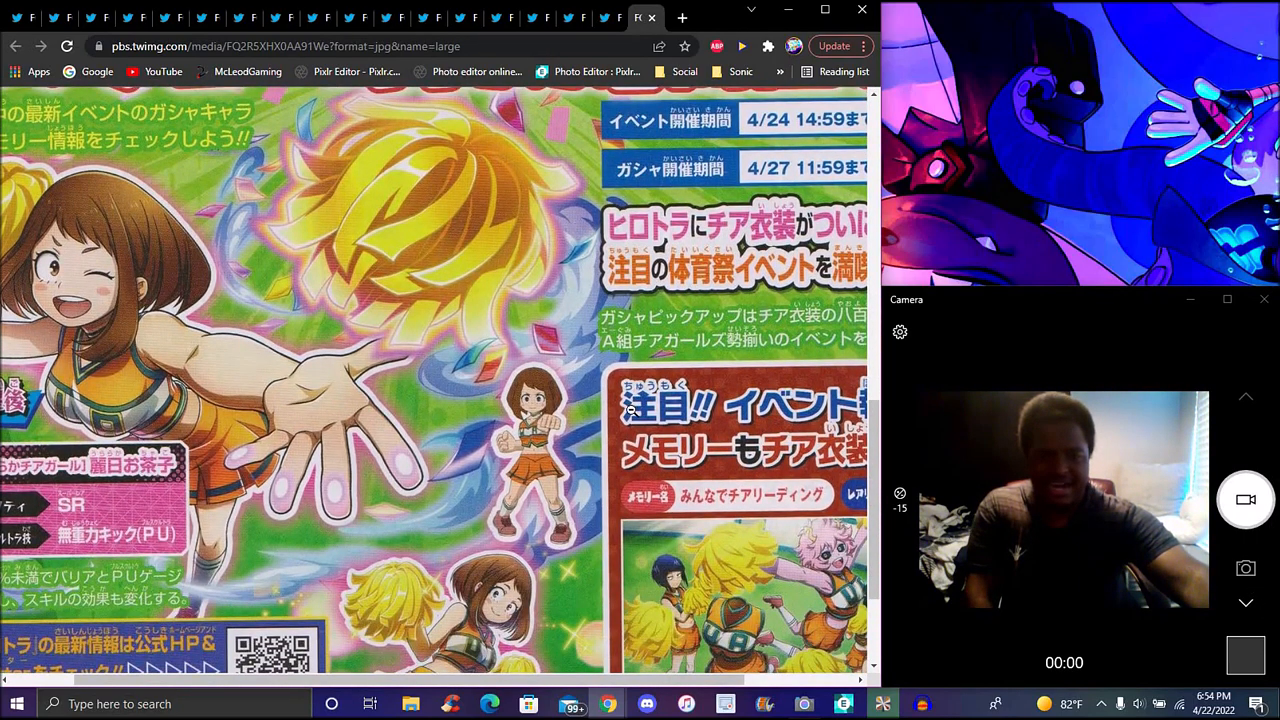
scroll("down", 3)
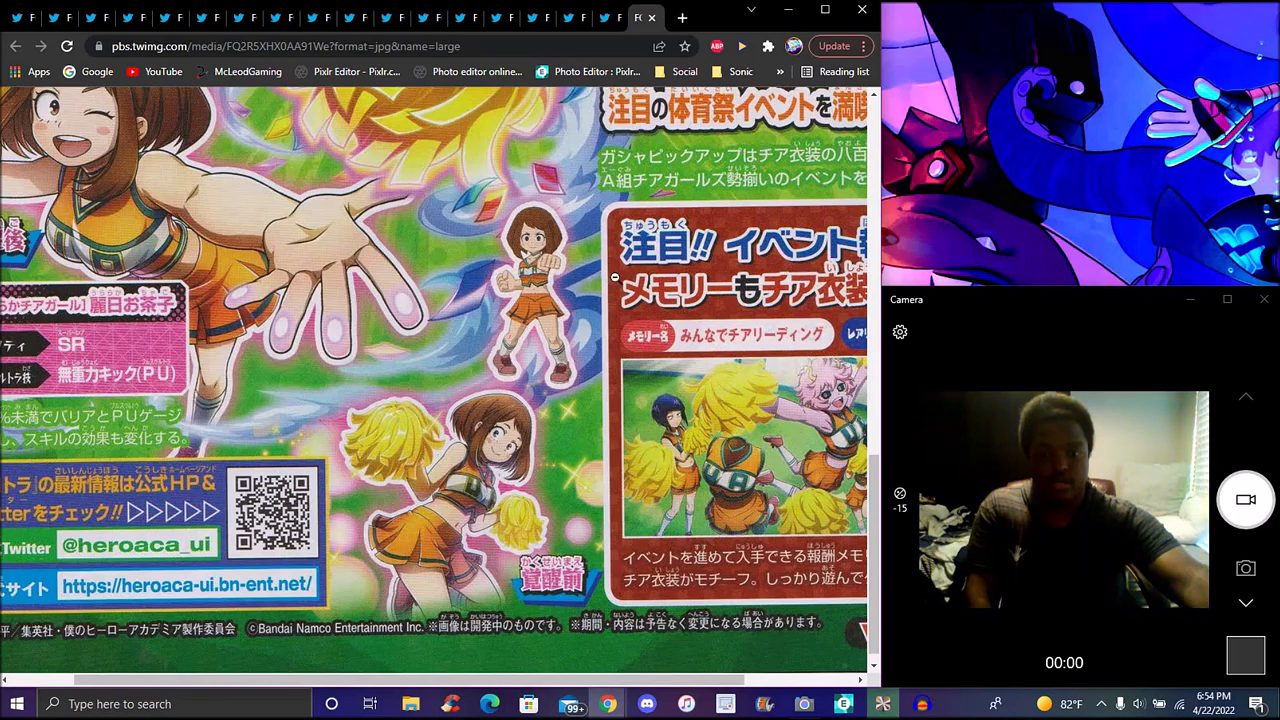
scroll("up", 3)
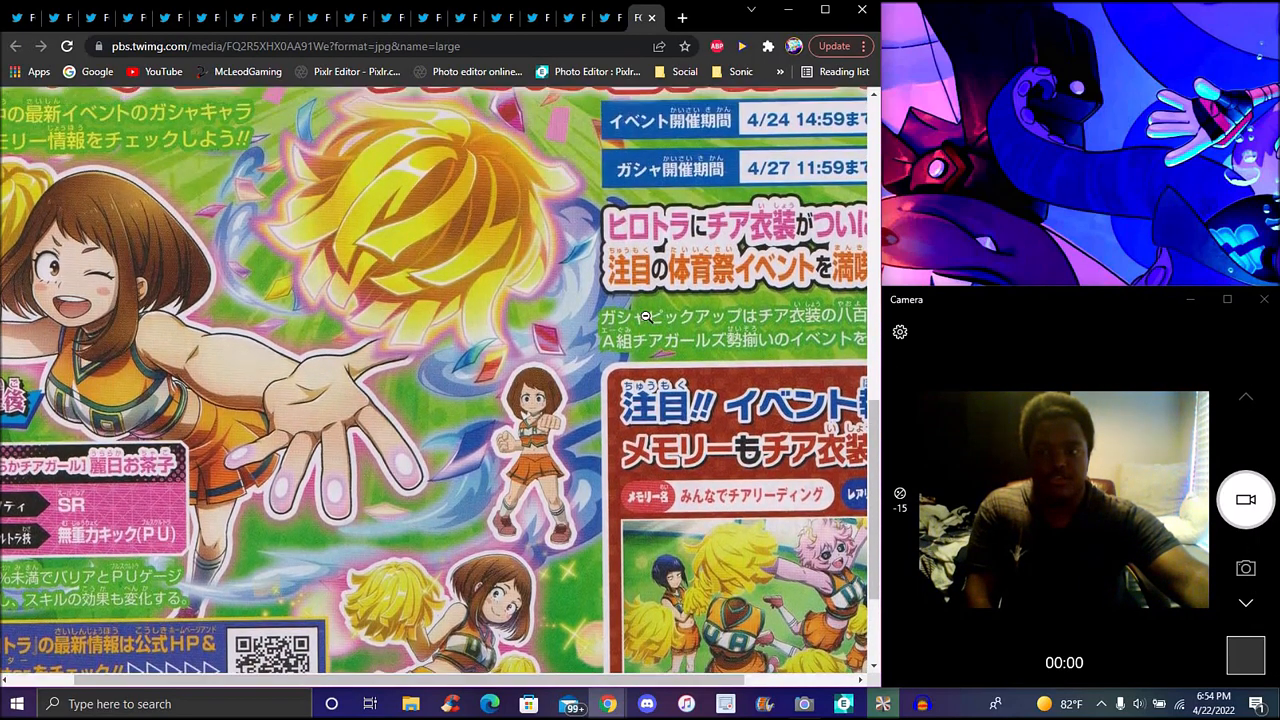
mouse_move(544, 264)
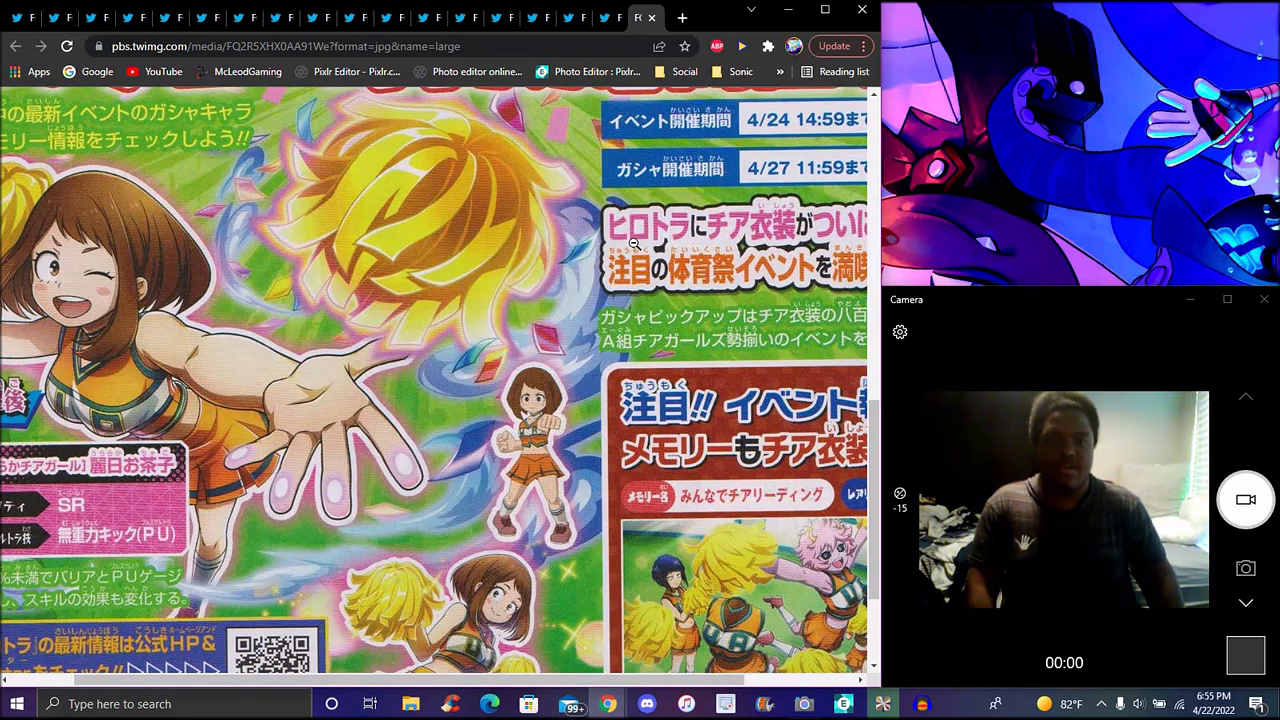
mouse_move(540, 248)
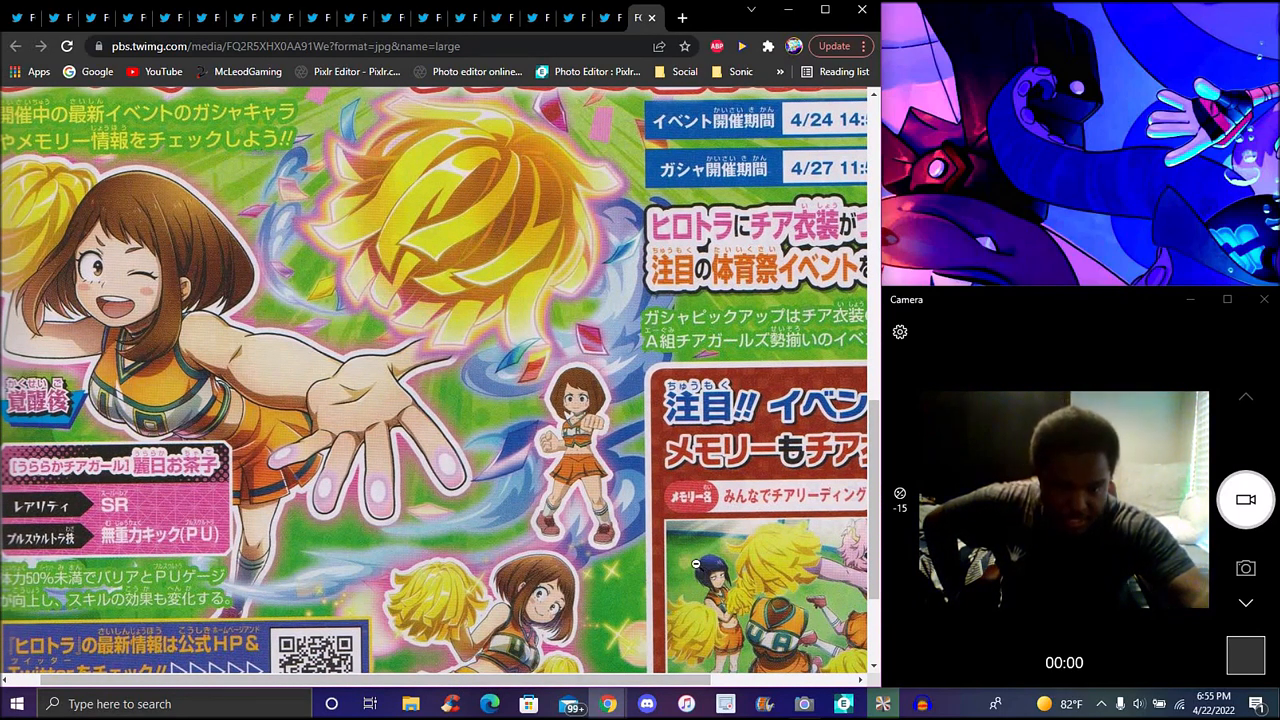
scroll("down", 3)
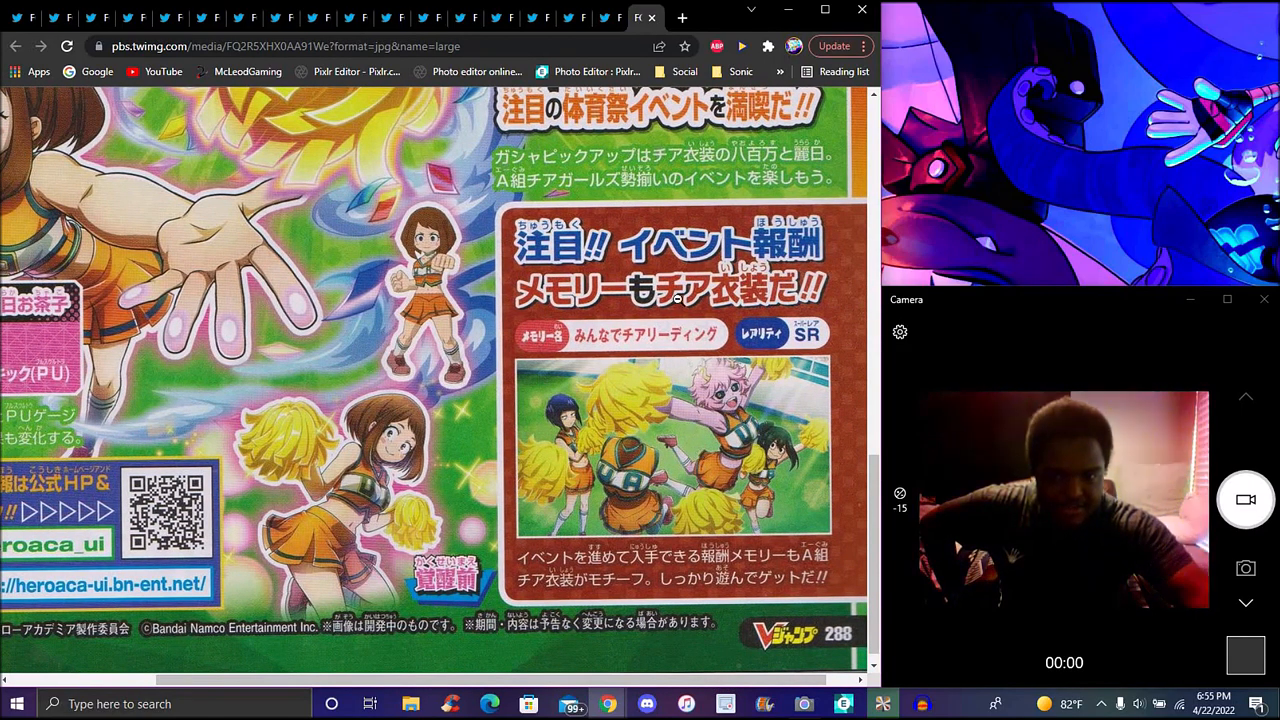
scroll("up", 3)
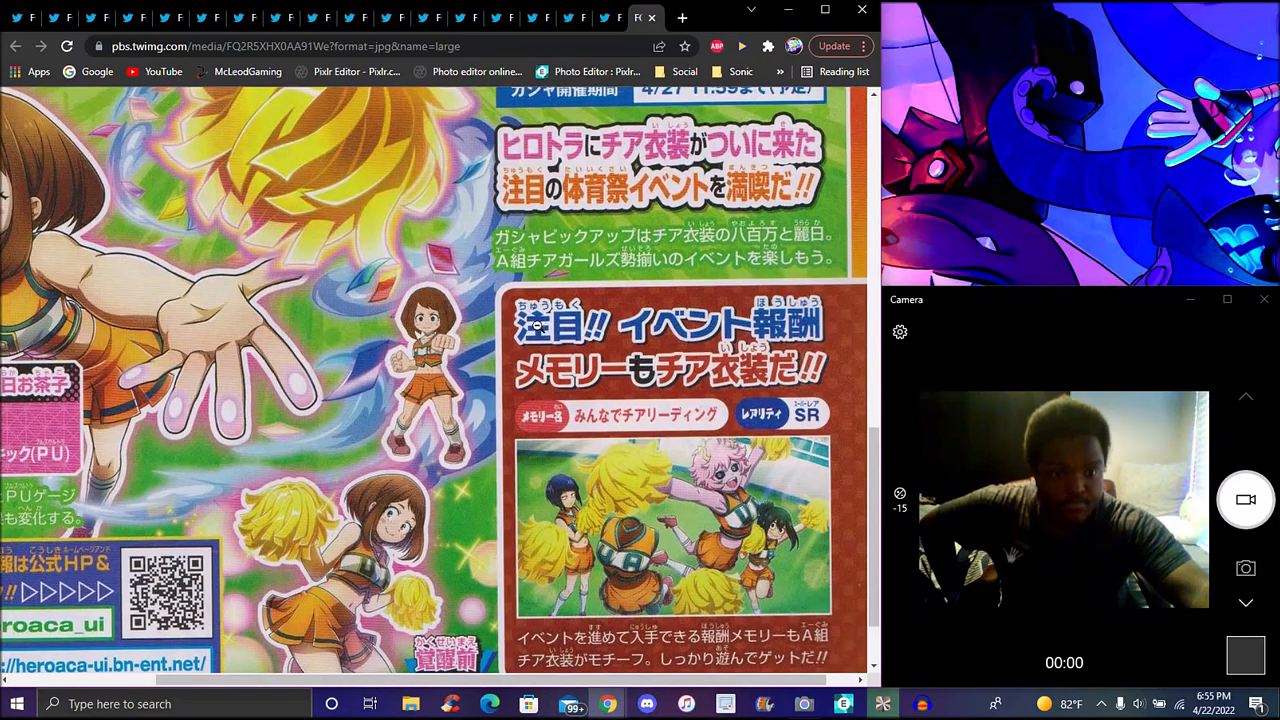
scroll("up", 3)
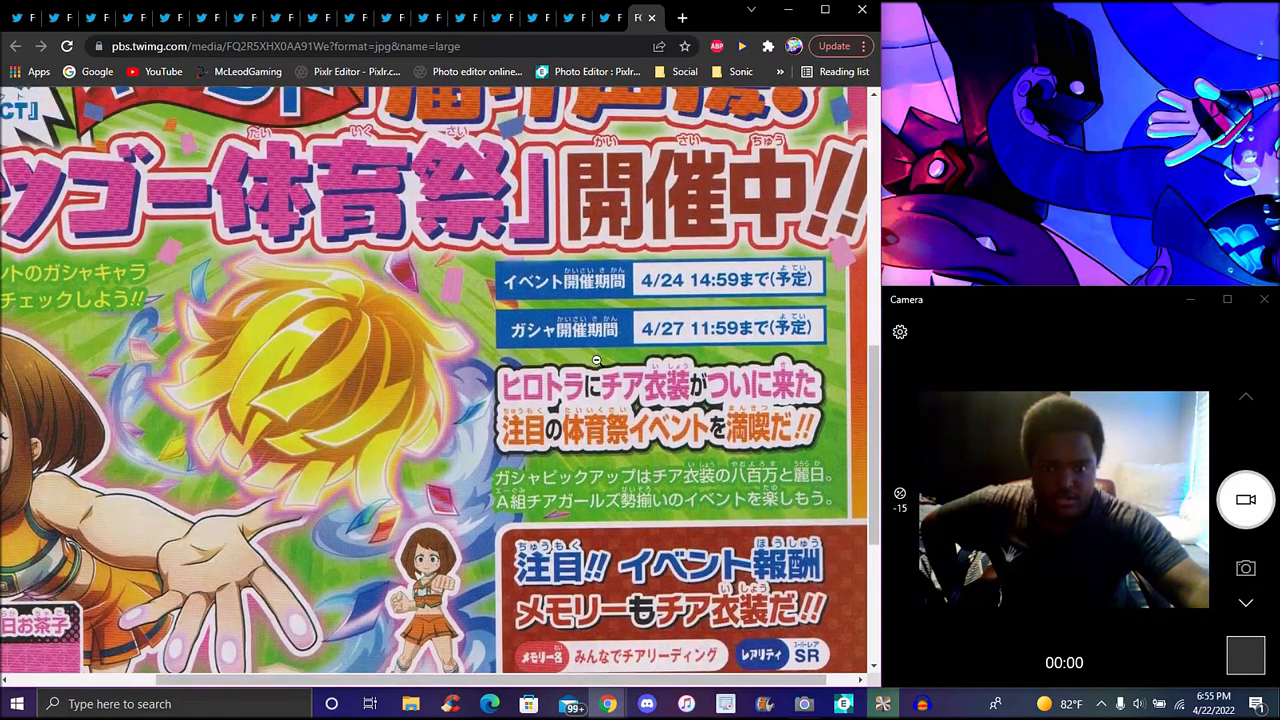
scroll("up", 3)
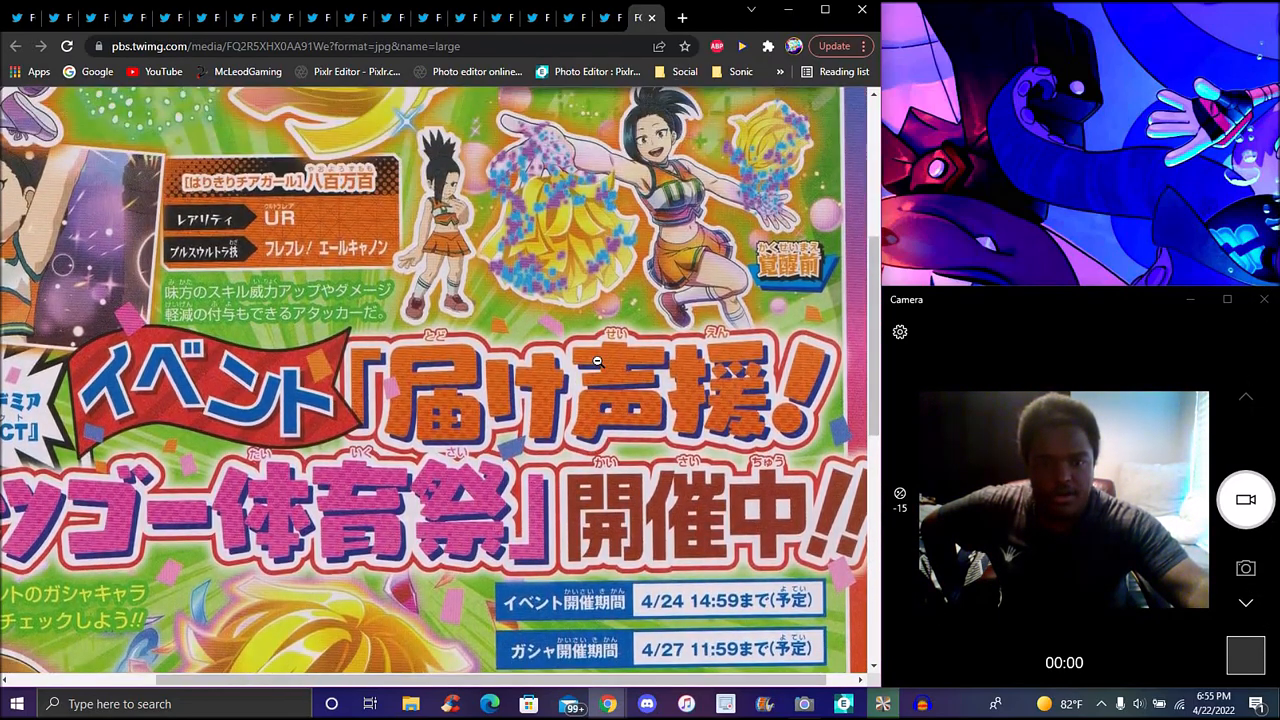
scroll("up", 3)
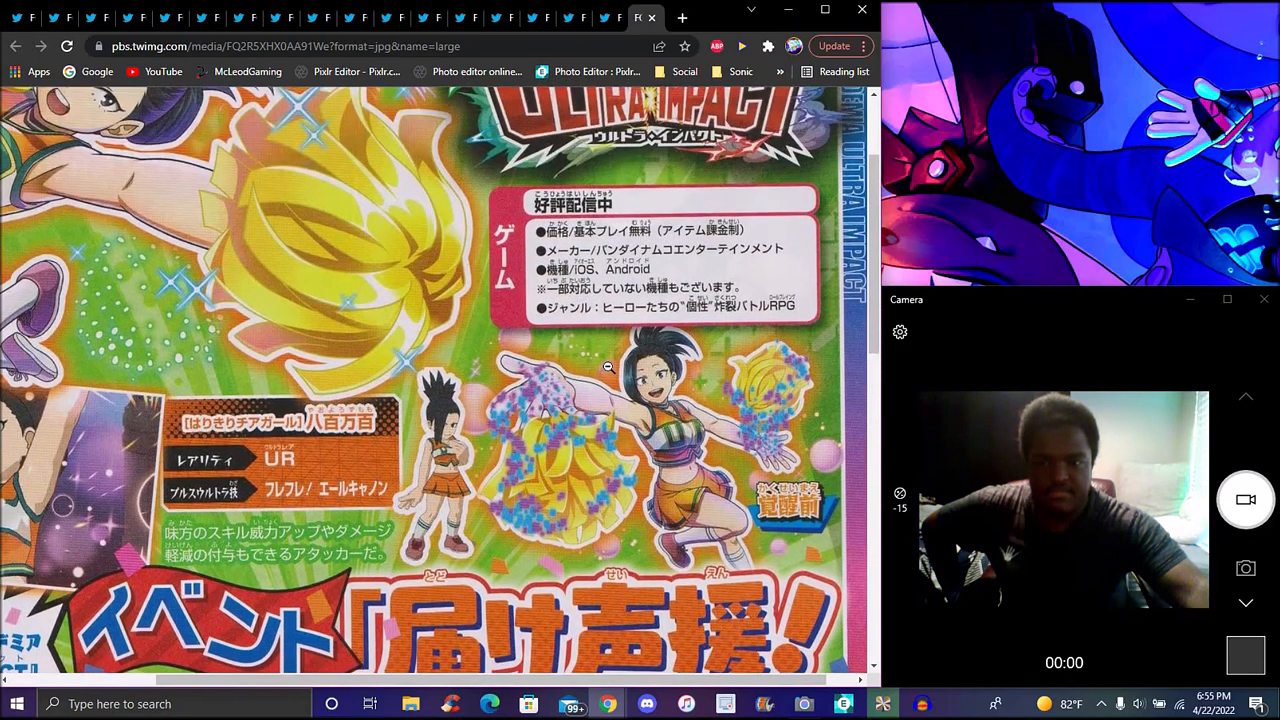
scroll("up", 3)
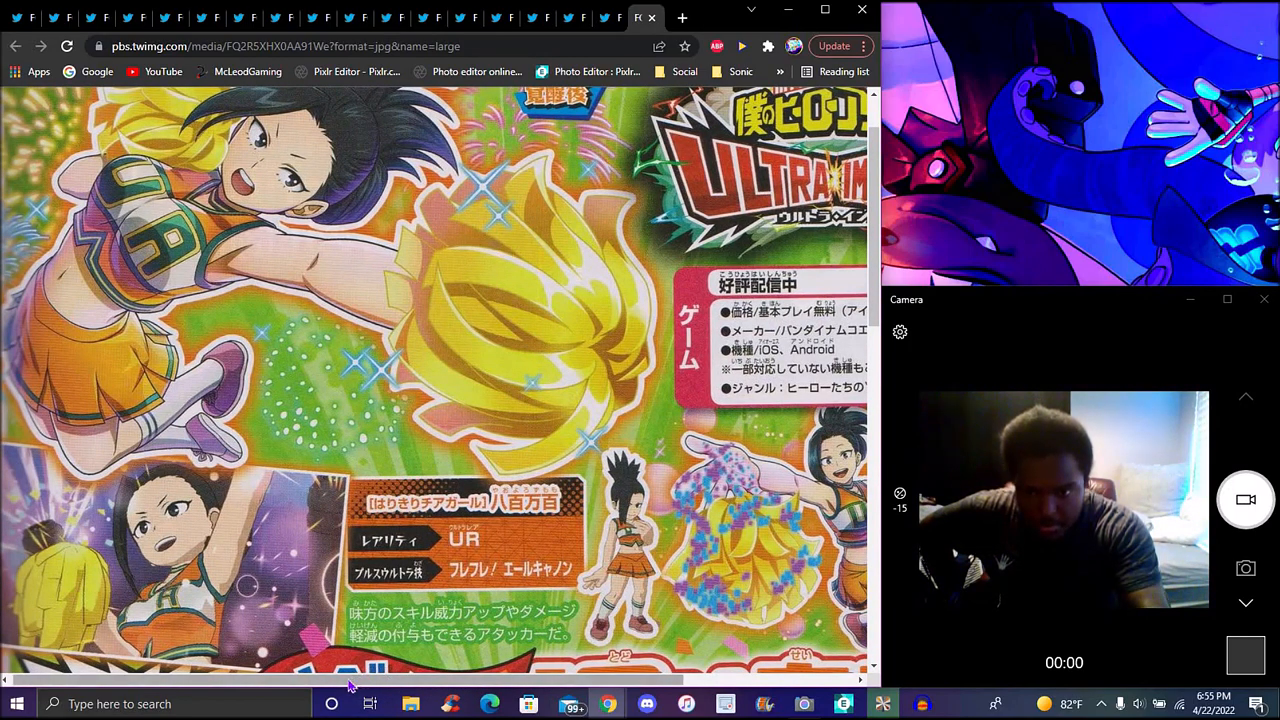
scroll("up", 3)
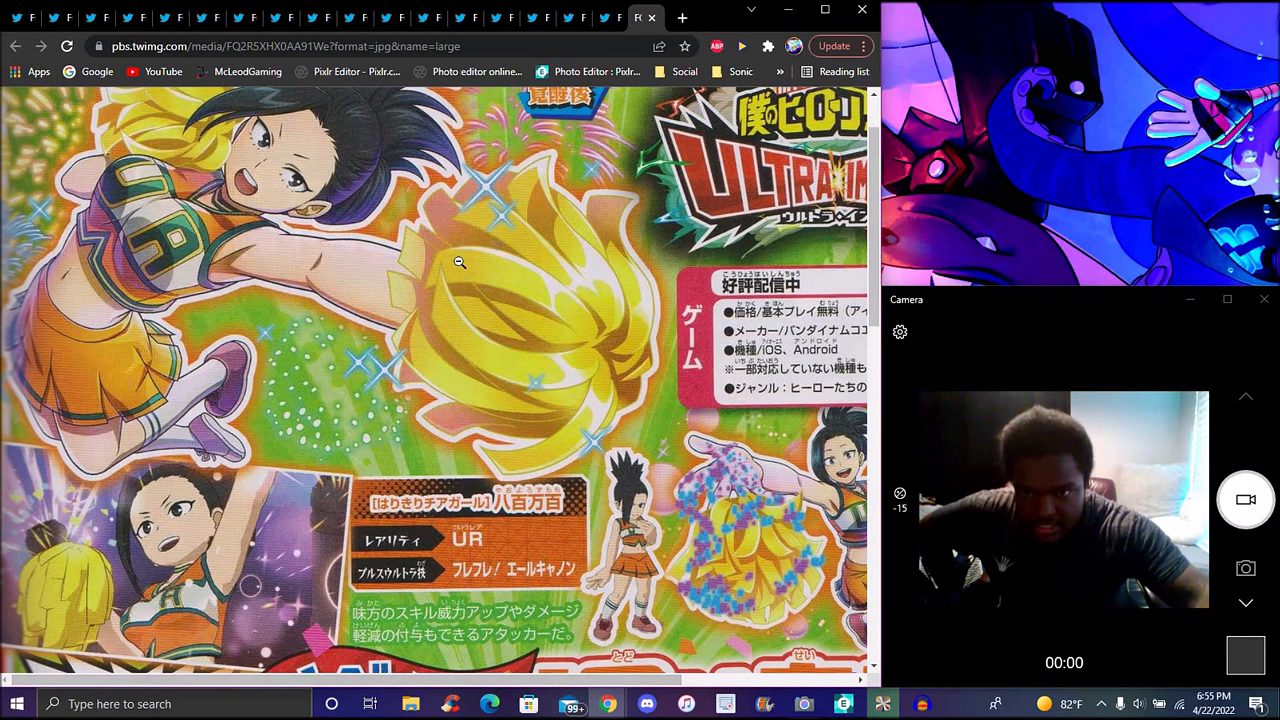
scroll("up", 3)
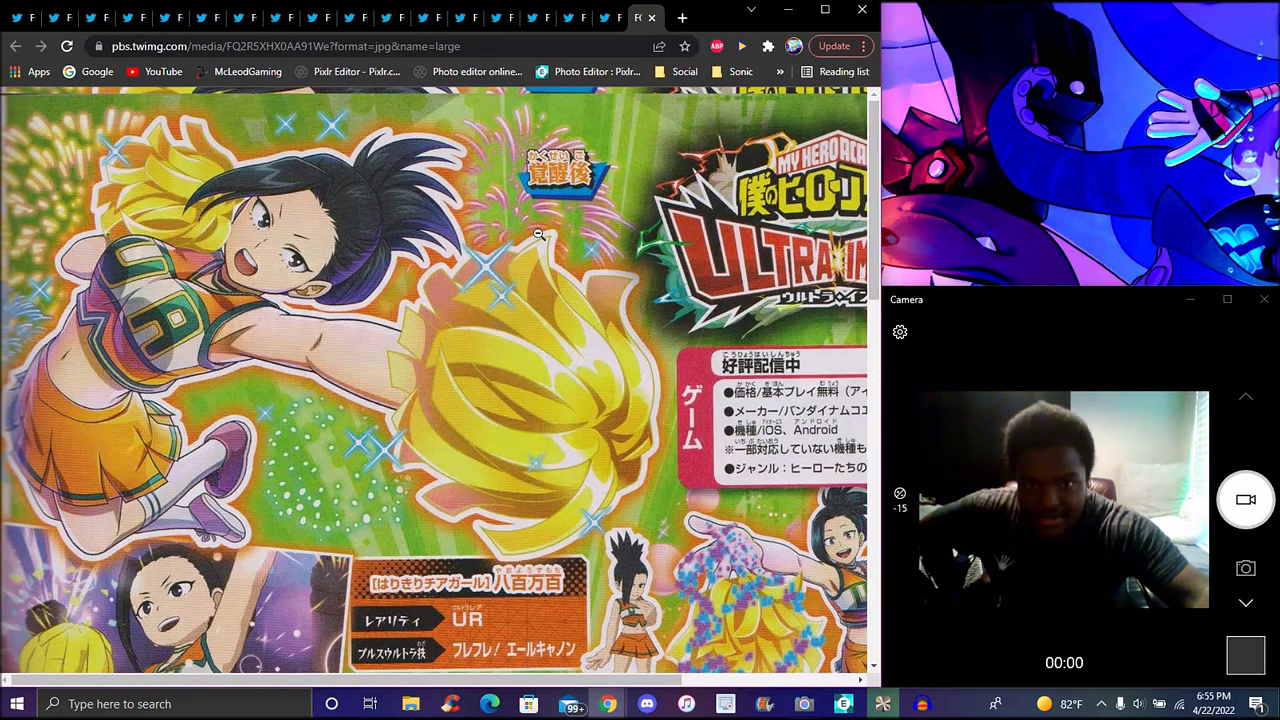
mouse_move(388, 148)
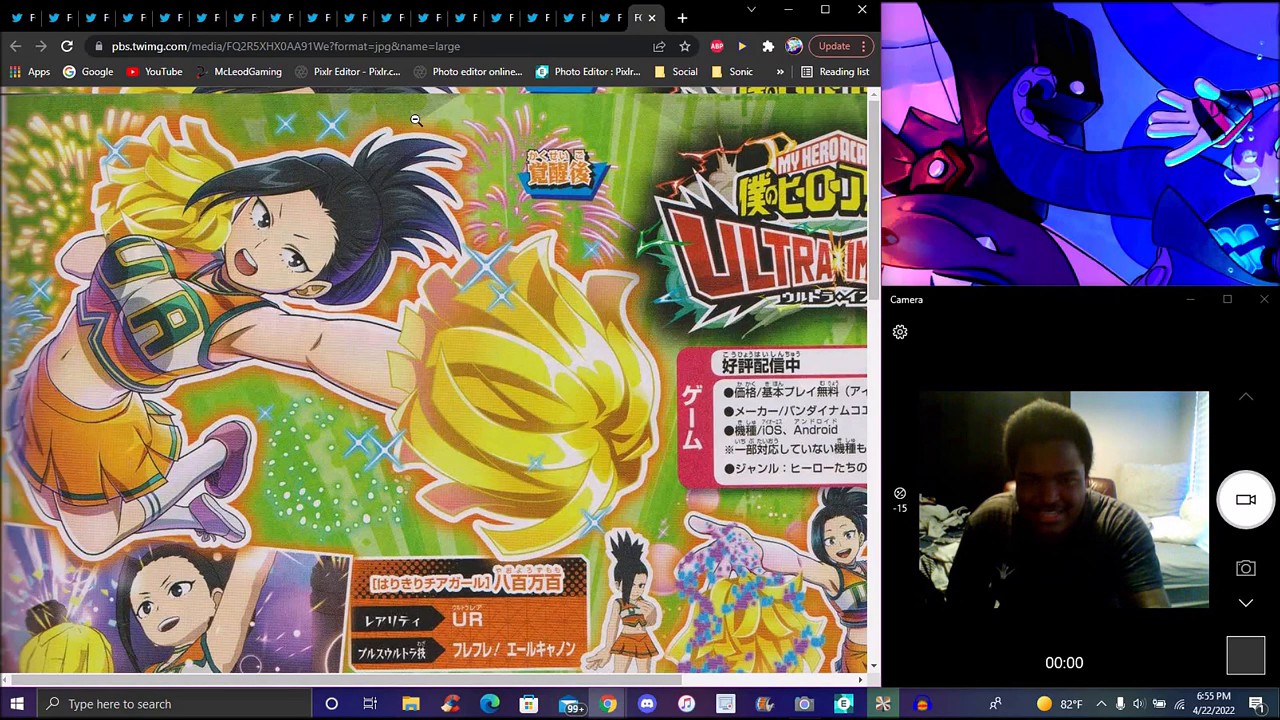
mouse_move(476, 230)
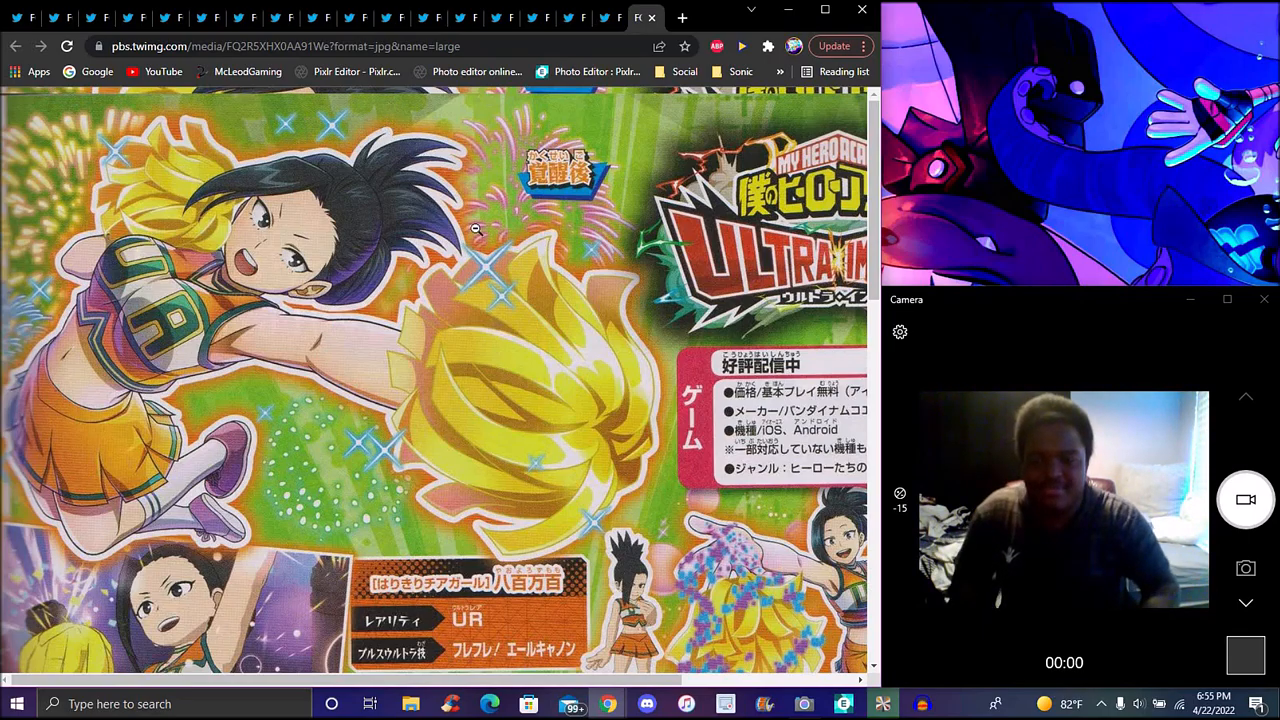
scroll("down", 3)
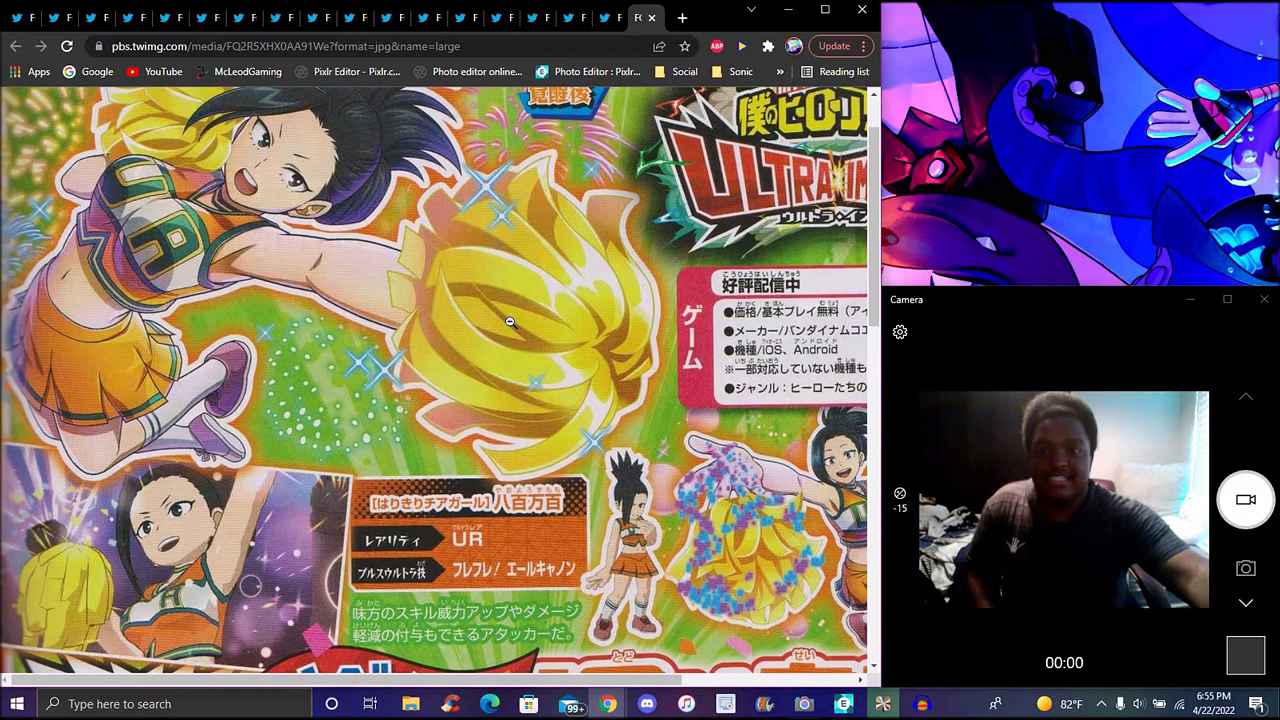